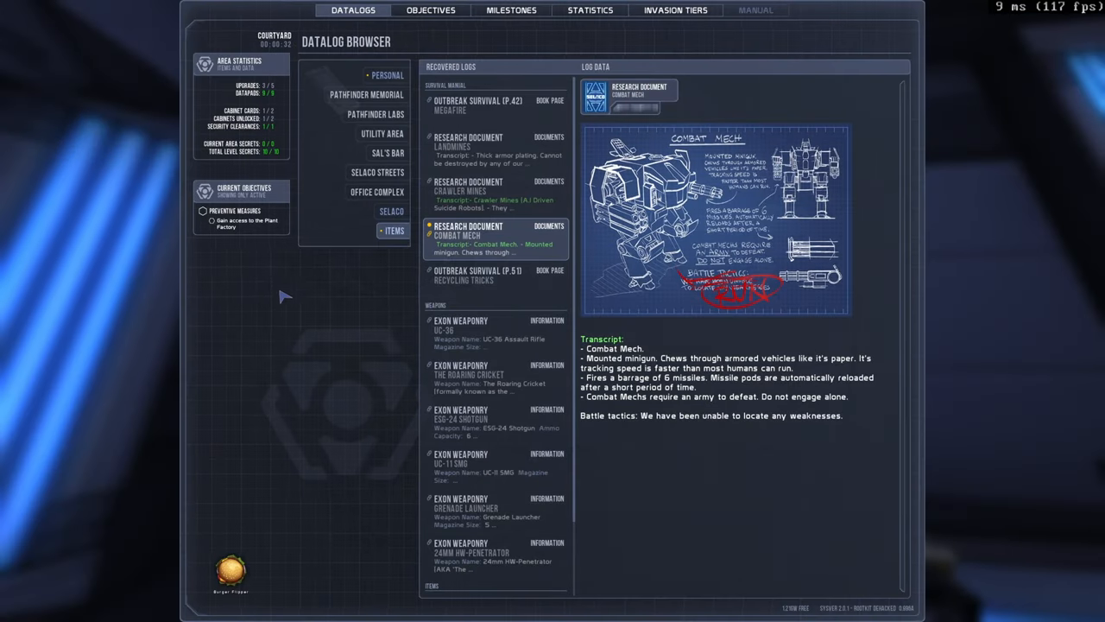
mouse_move(348, 297)
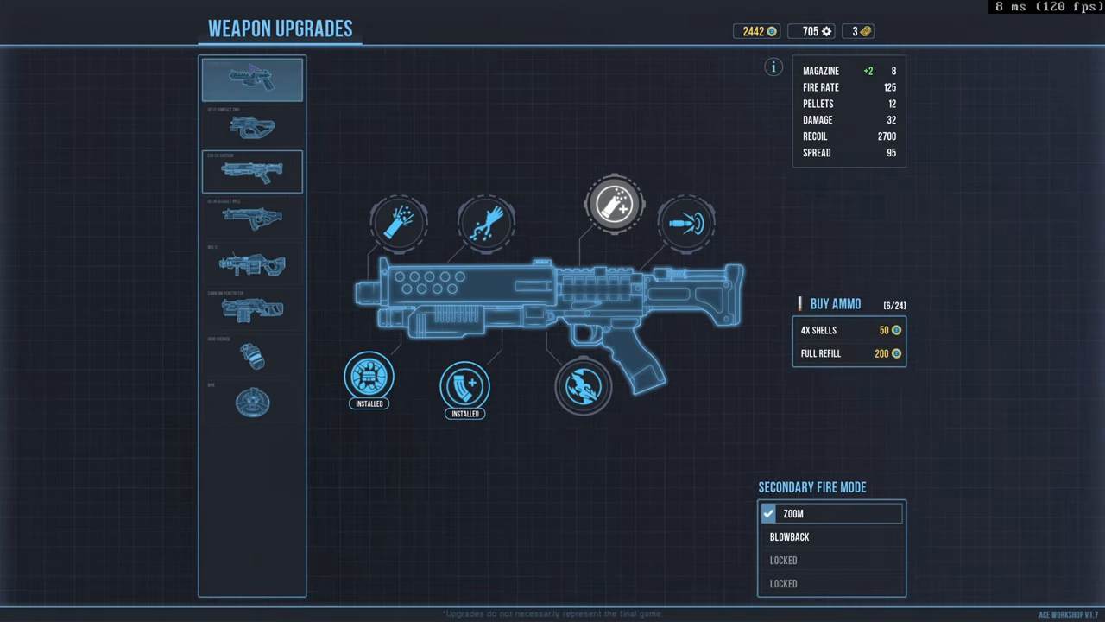
Review the revolver's and nail gun's upgrade options in the weapon list
left_click(253, 80)
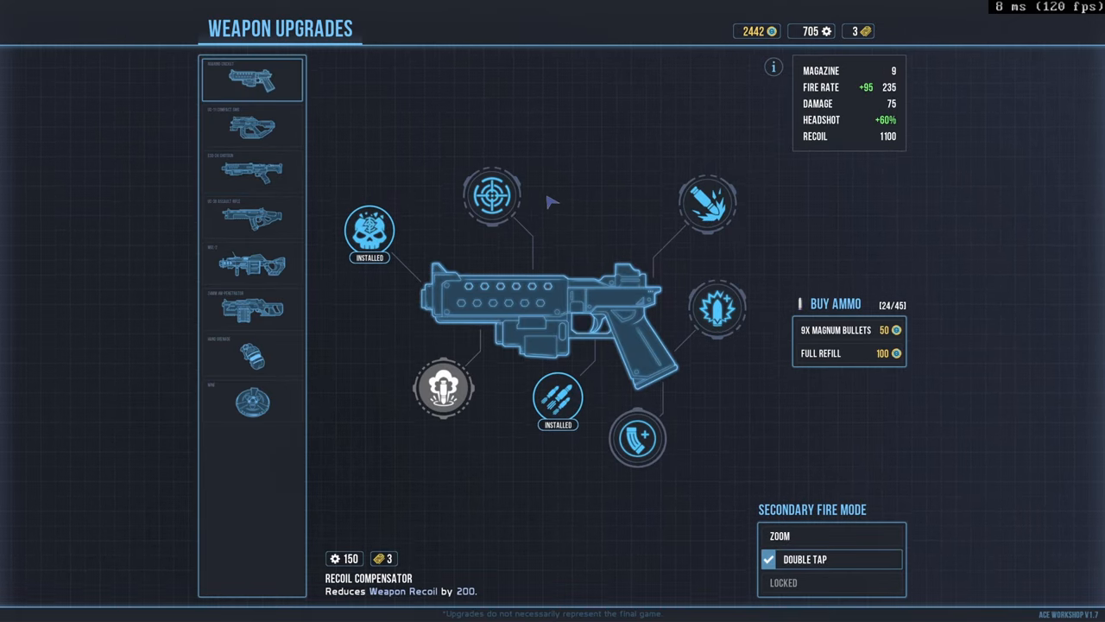
left_click(252, 171)
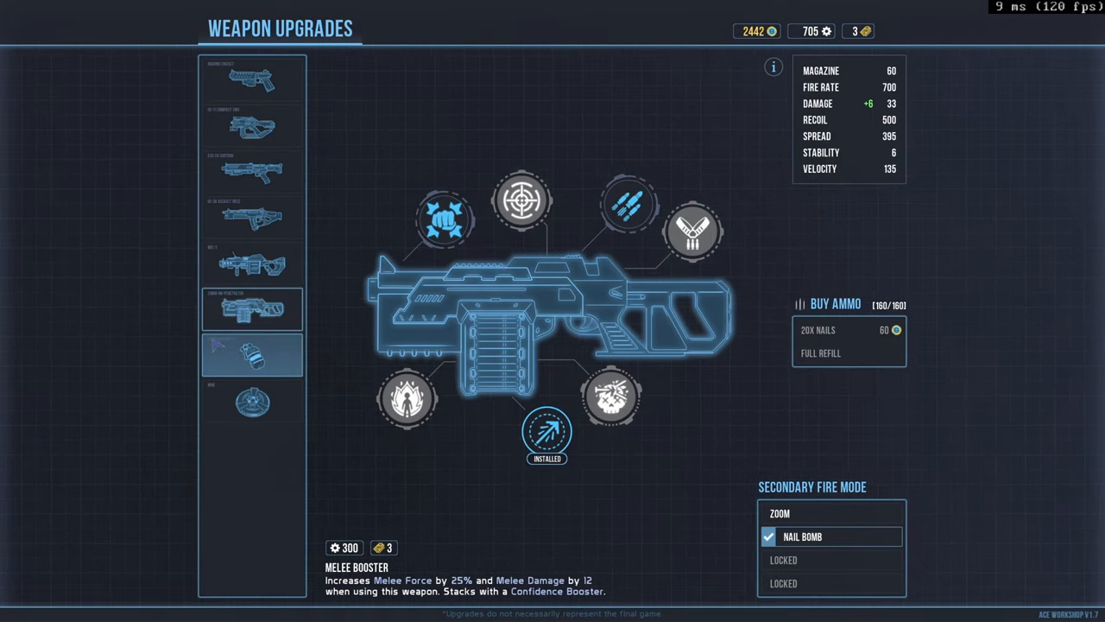
left_click(252, 80)
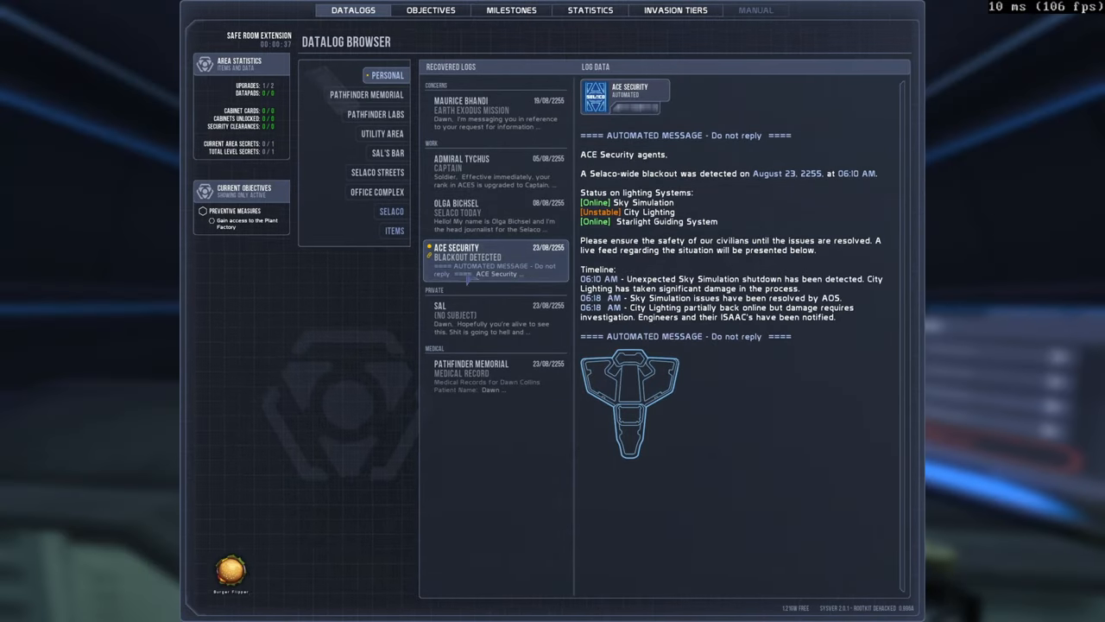
mouse_move(704, 380)
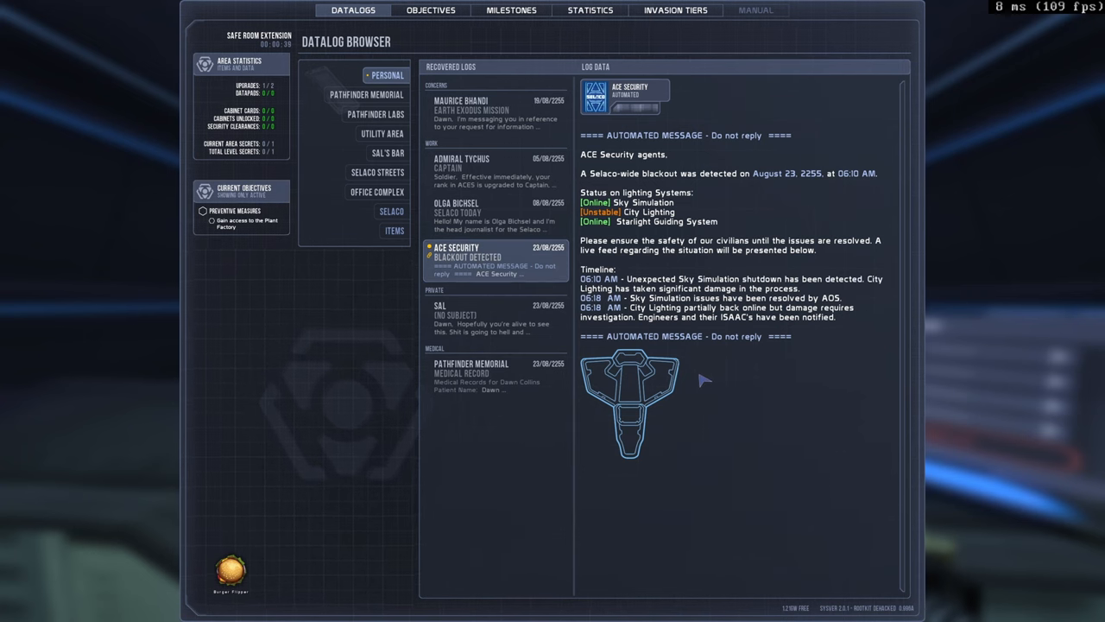
Browse to the Office Complex datalogs under the Selaco category
left_click(390, 210)
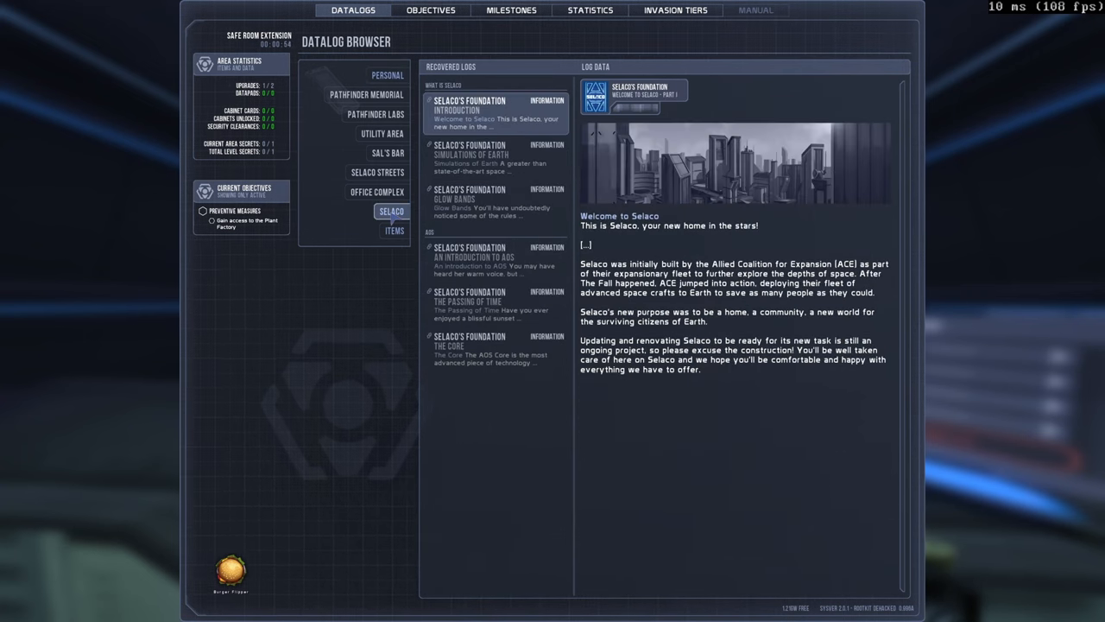
left_click(376, 191)
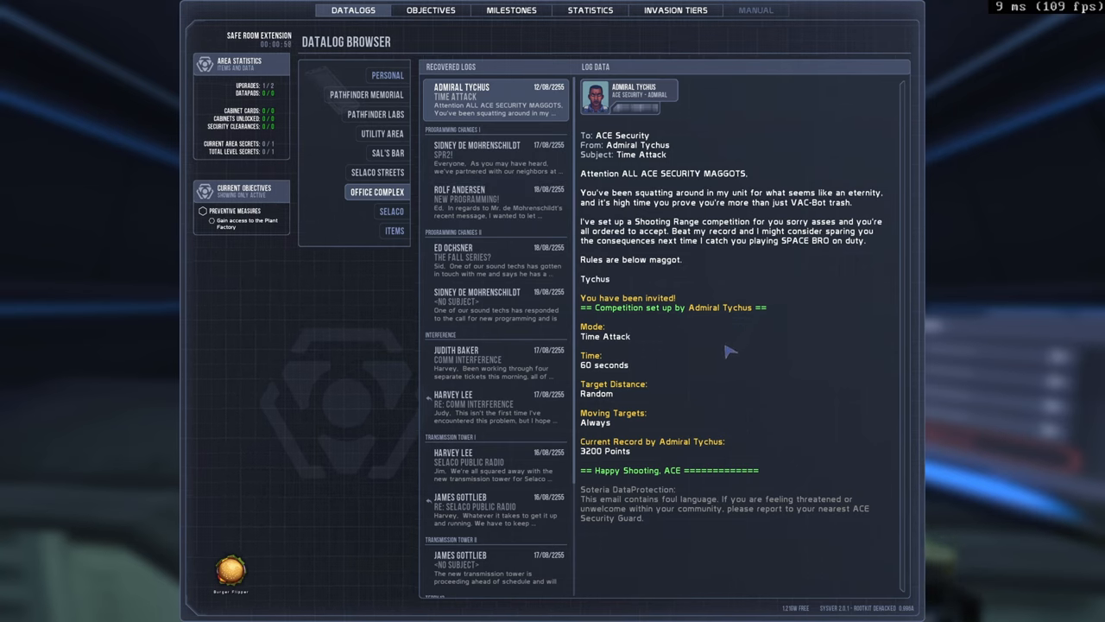
mouse_move(651, 388)
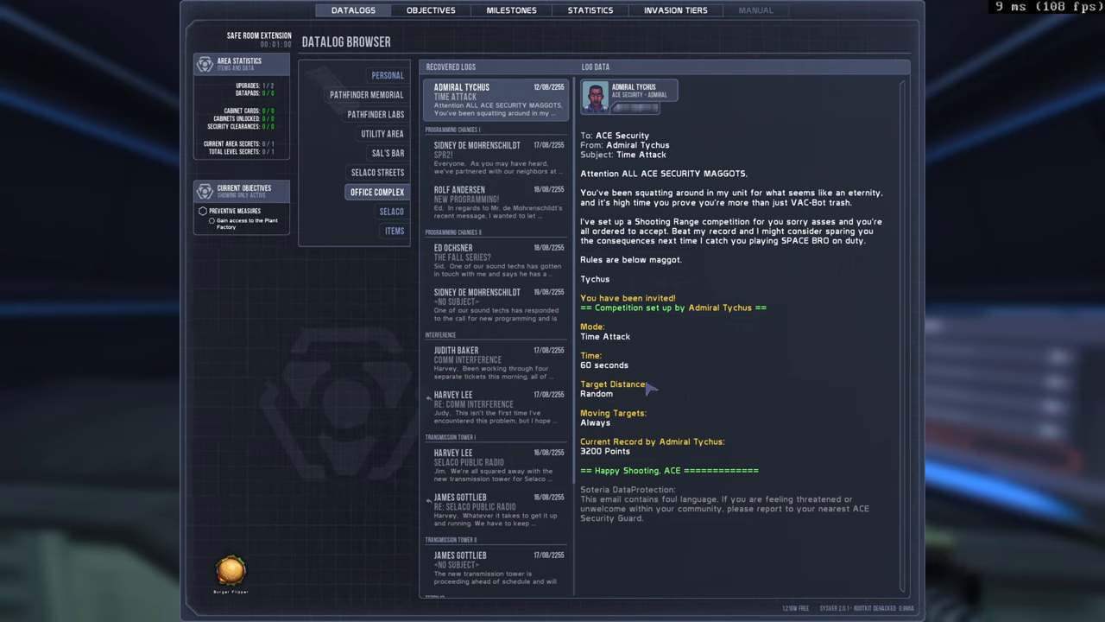
mouse_move(672, 442)
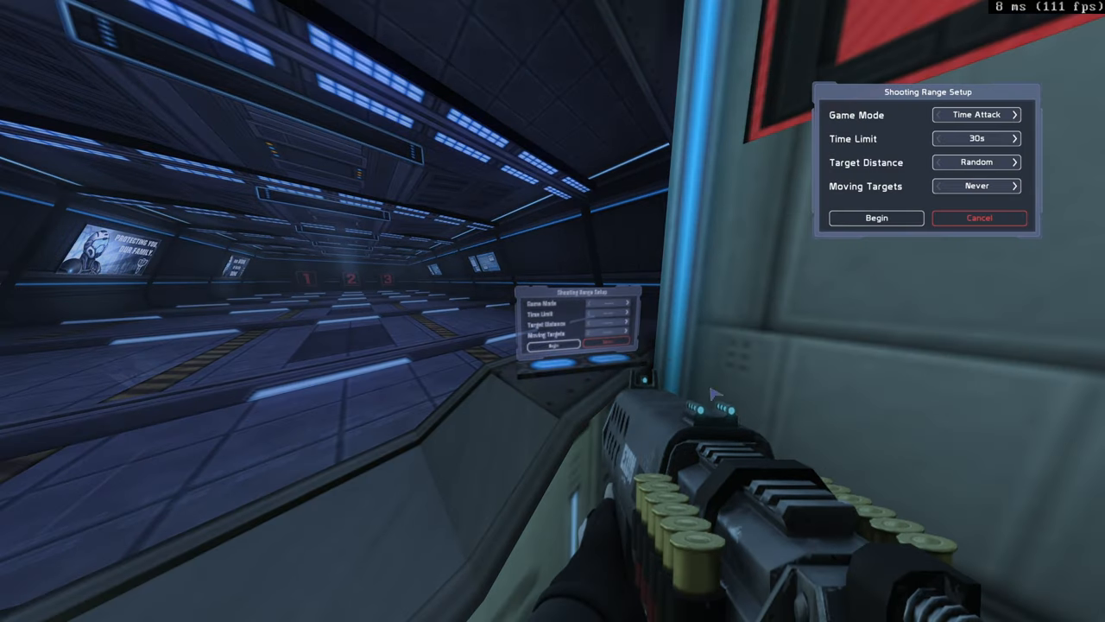
Raise the round time limit to 60s and begin the Time Attack round
left_click(1015, 138)
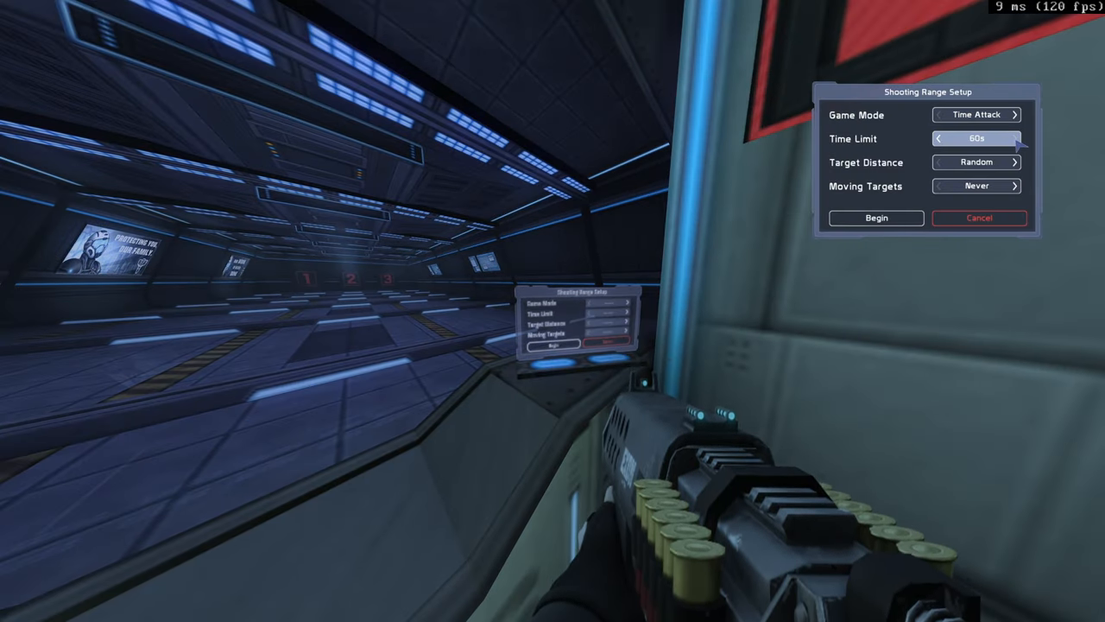
left_click(1015, 187)
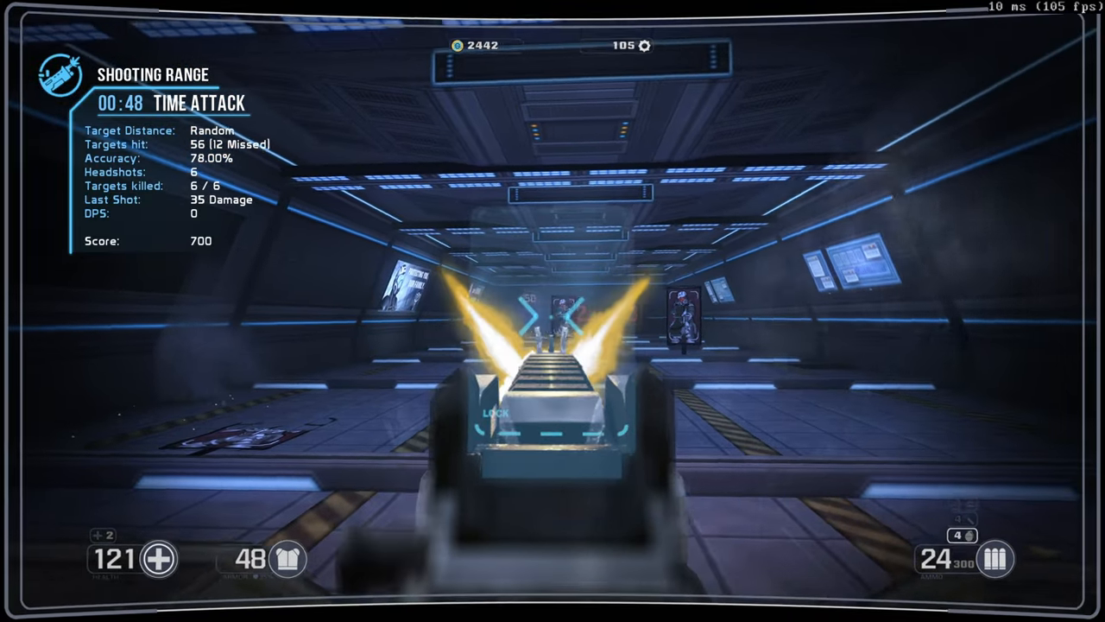
Shoot the first targets down the range, behind the counter and standing downrange
left_click(552, 311)
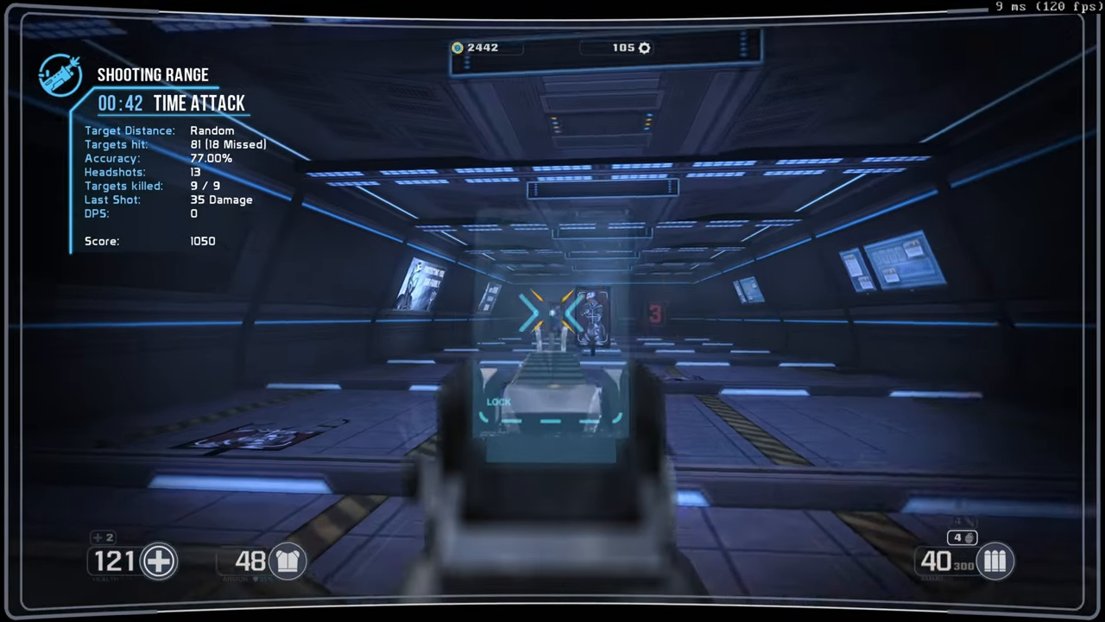
left_click(552, 311)
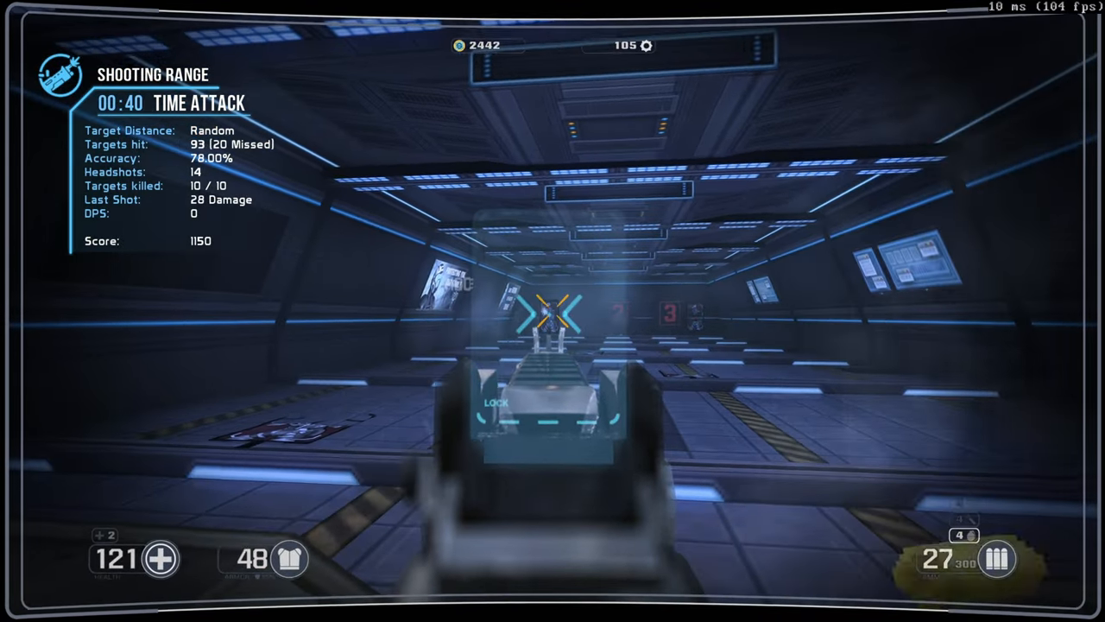
left_click(553, 311)
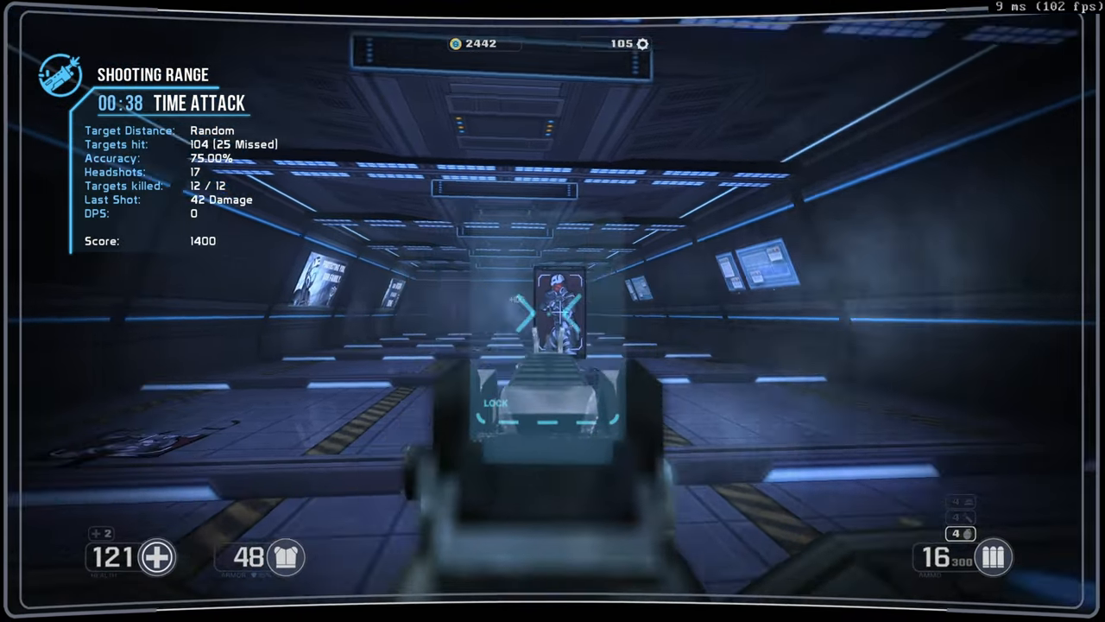
left_click(553, 310)
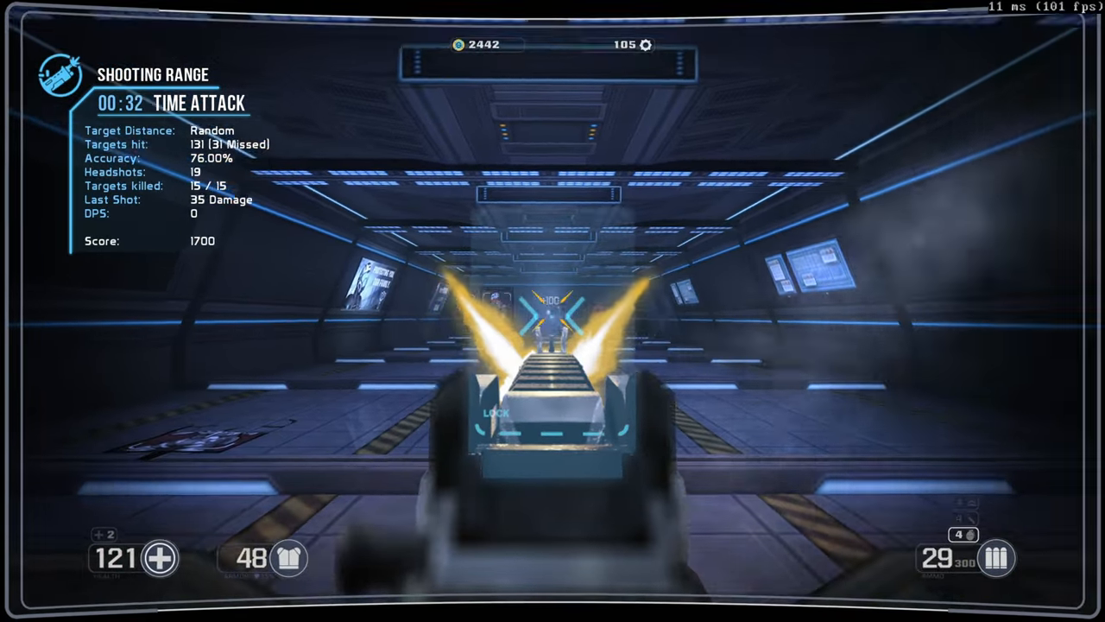
left_click(553, 311)
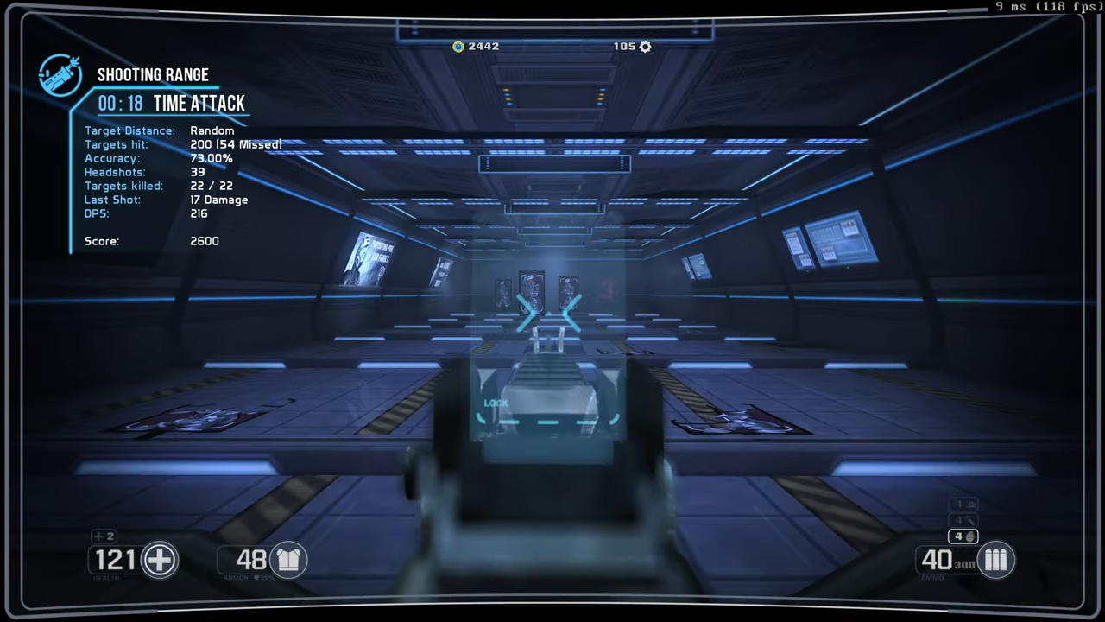
Shoot the far range targets through to the last one, reaching 28 of 28 kills
left_click(553, 311)
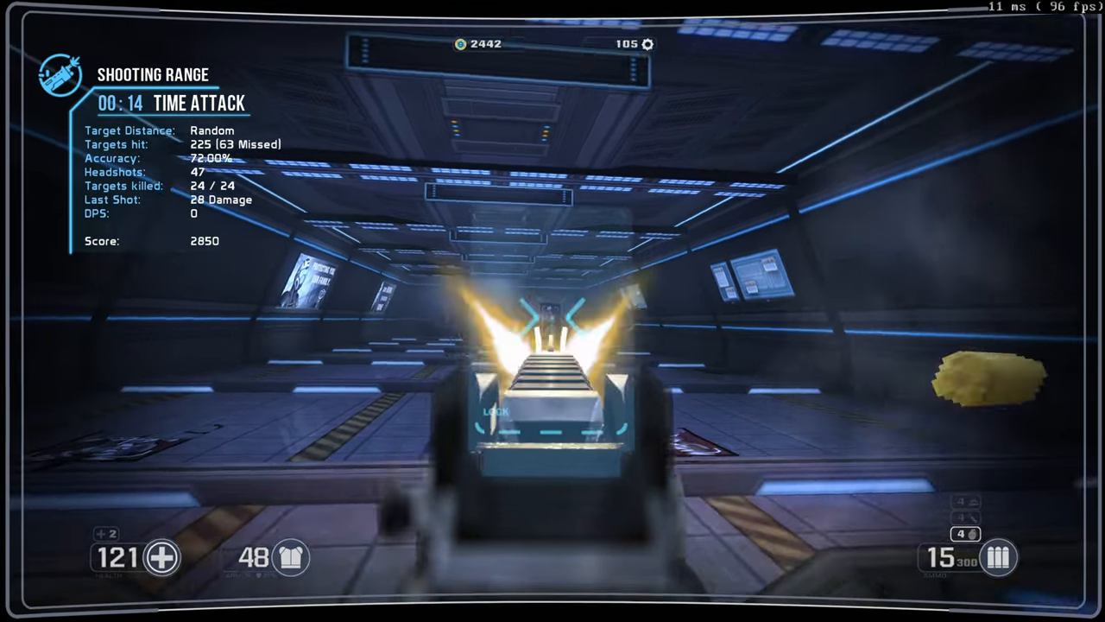
left_click(552, 311)
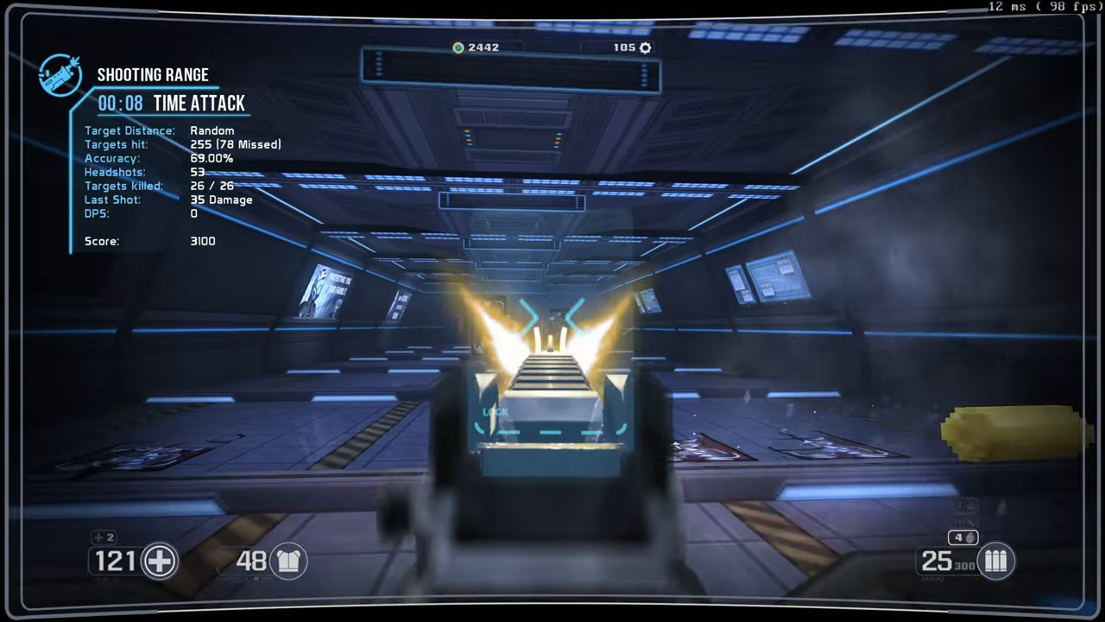
left_click(553, 311)
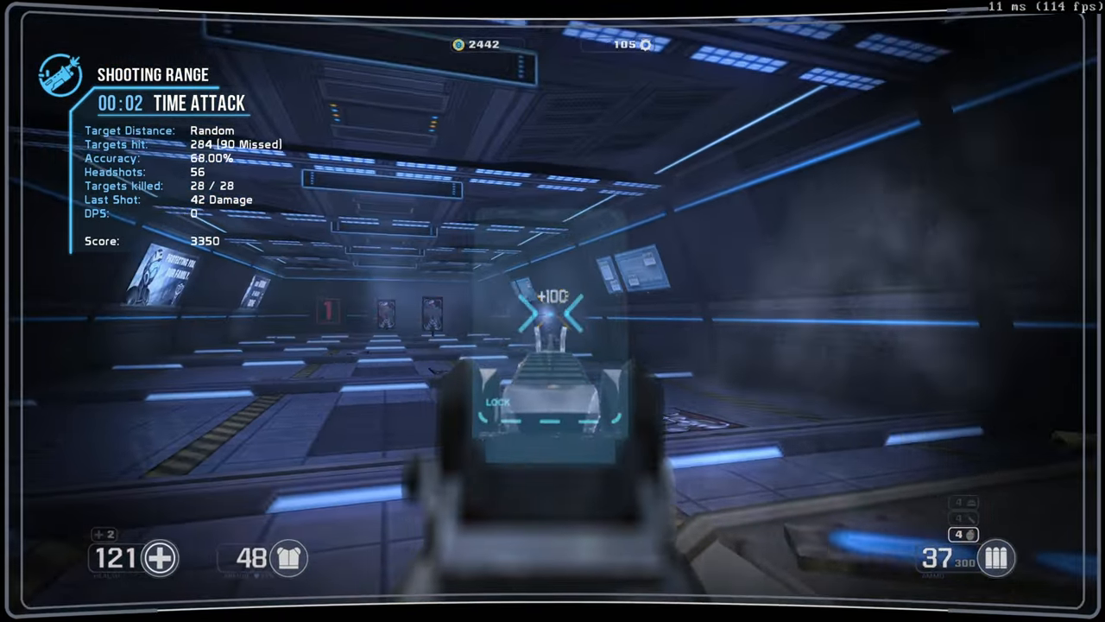
left_click(552, 311)
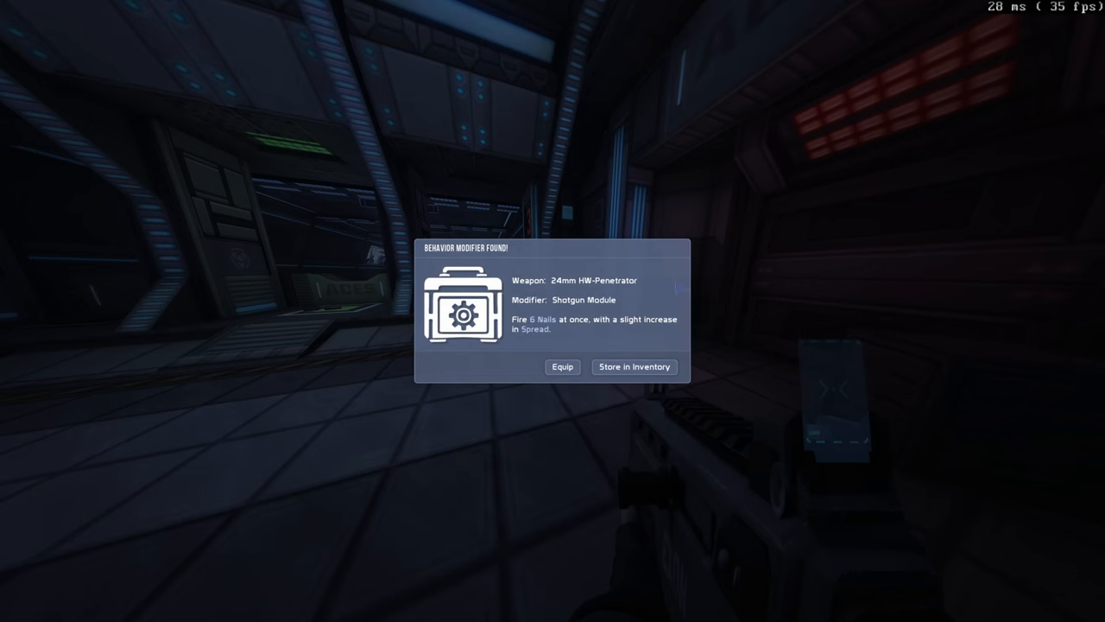
mouse_move(563, 367)
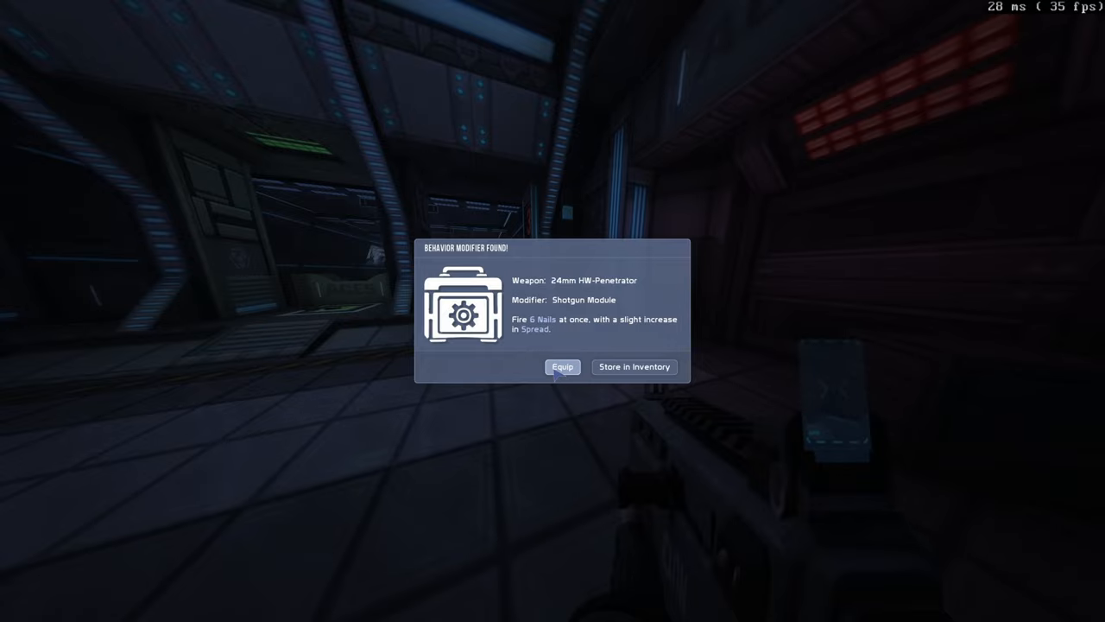
Equip the Shotgun Module modifier on the 24mm HW-Penetrator
left_click(563, 366)
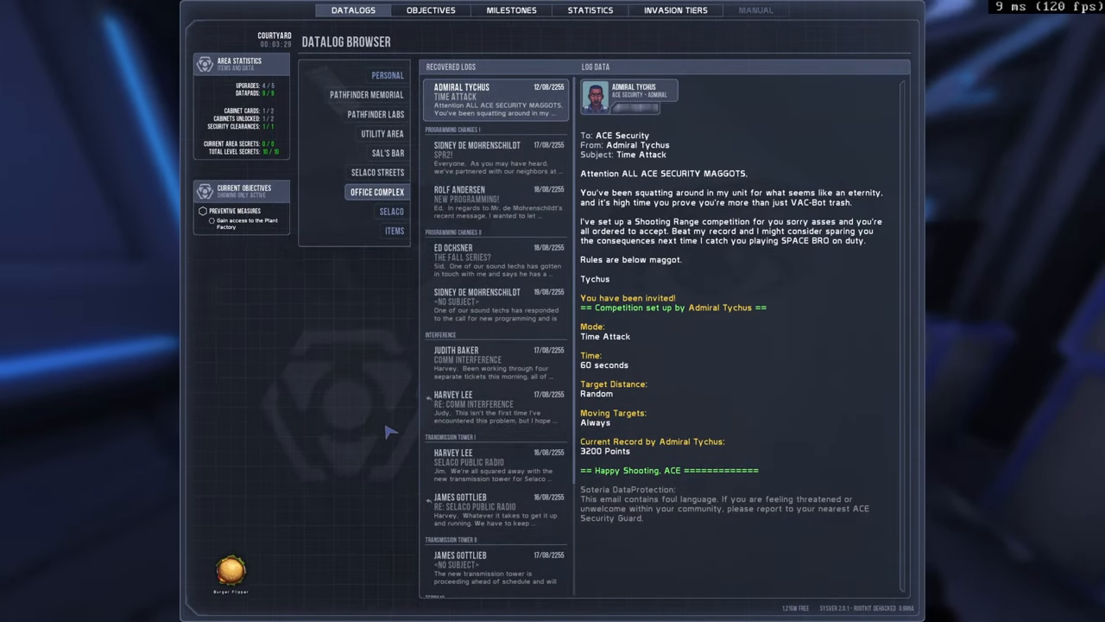
mouse_move(332, 411)
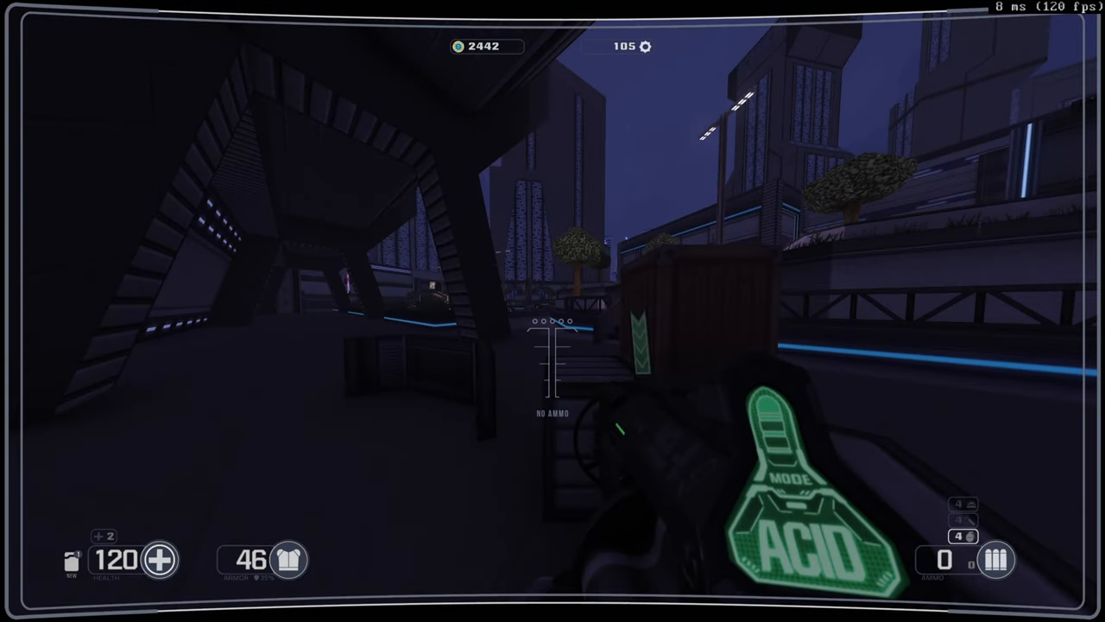
Load the shotgun with acid shells
key("g")
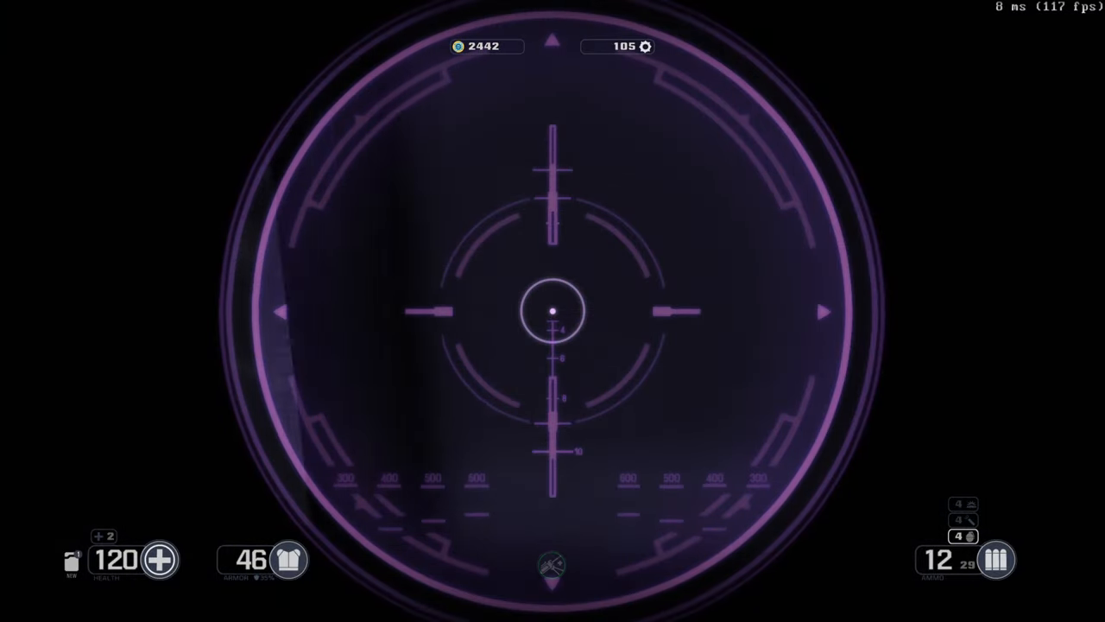
Fire the scoped rifle at a distant enemy, then switch back to the nail gun
left_click(552, 311)
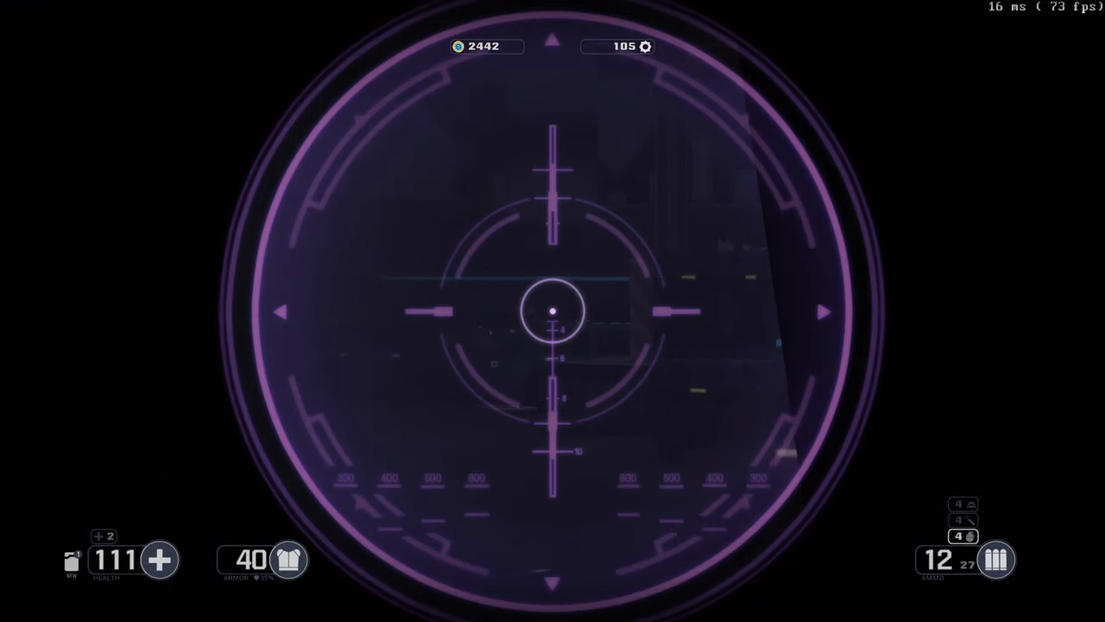
key("tab")
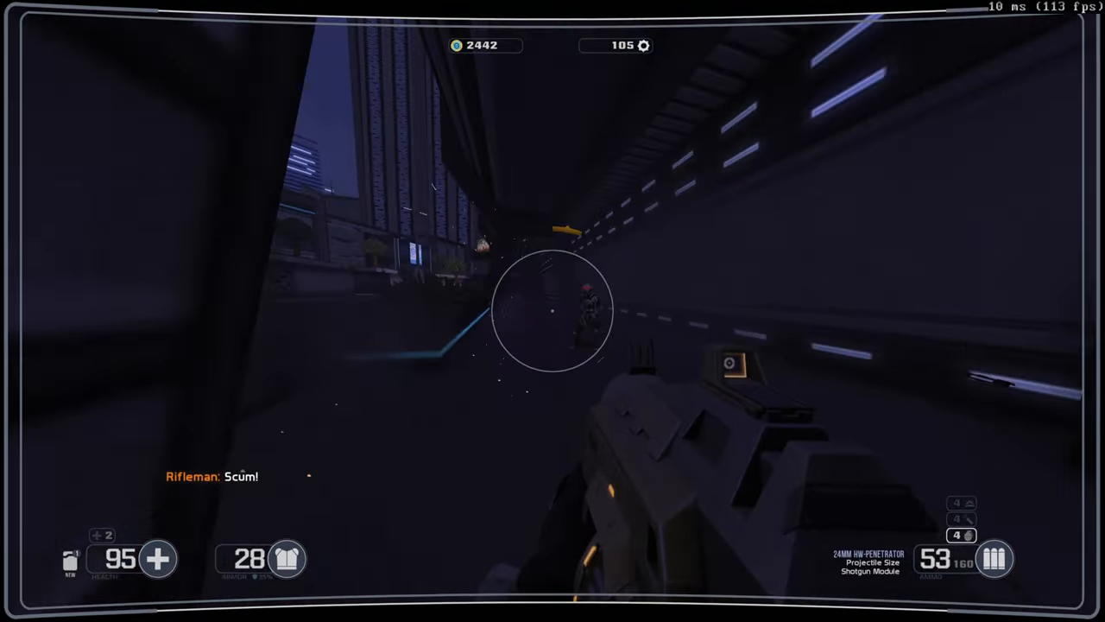
Shoot the rifleman down the corridor with the shotgun-module nail gun
left_click(553, 311)
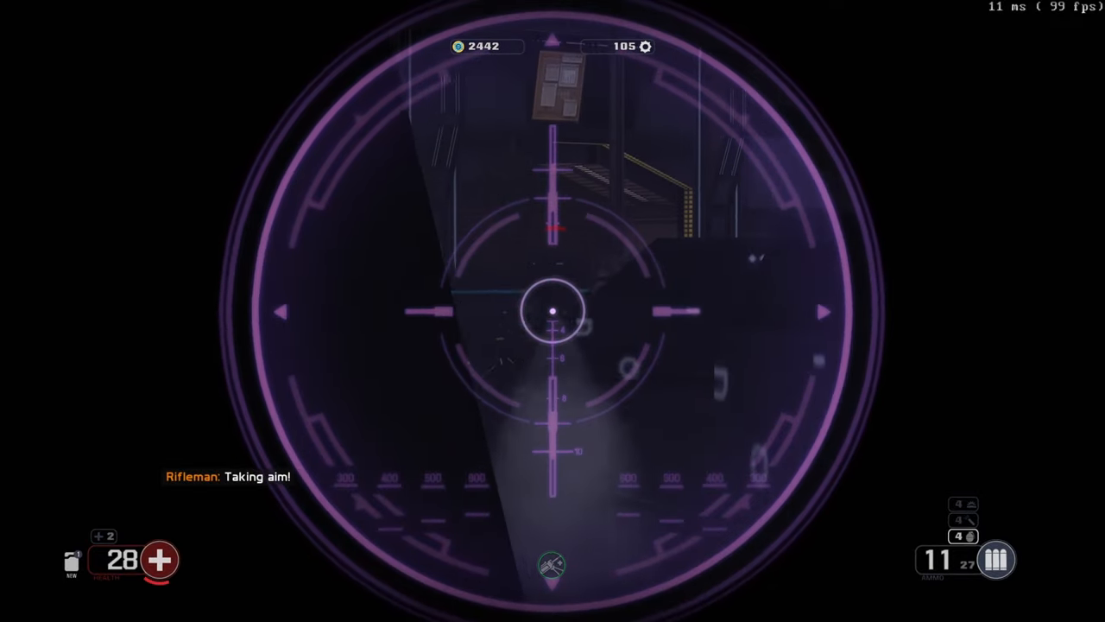
Snipe the squad and Squad Leader through the rifle scope
left_click(552, 311)
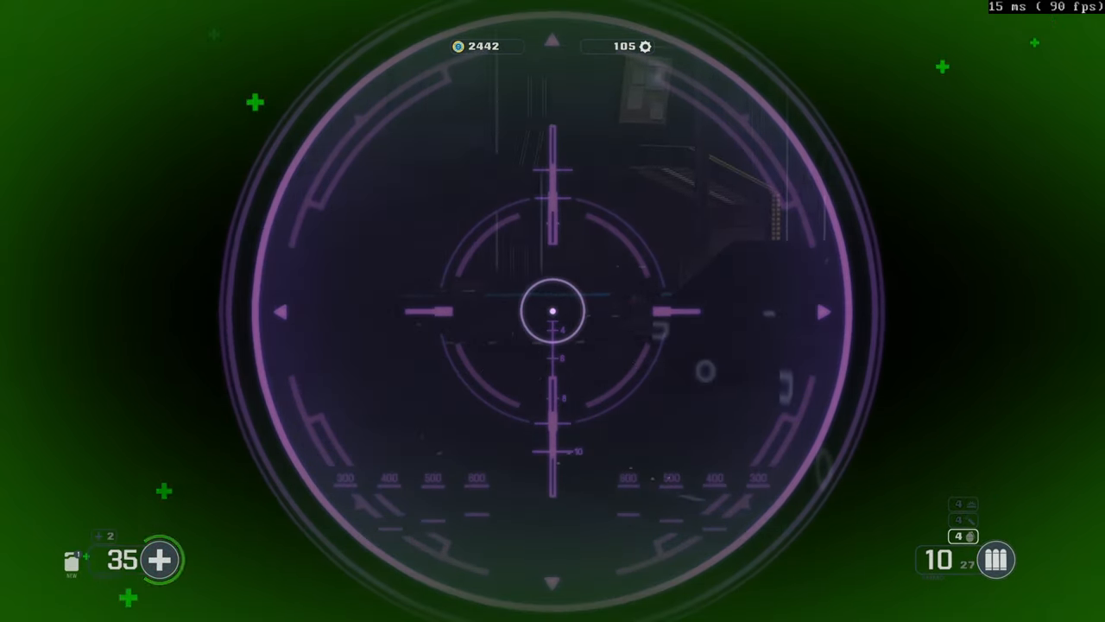
left_click(553, 310)
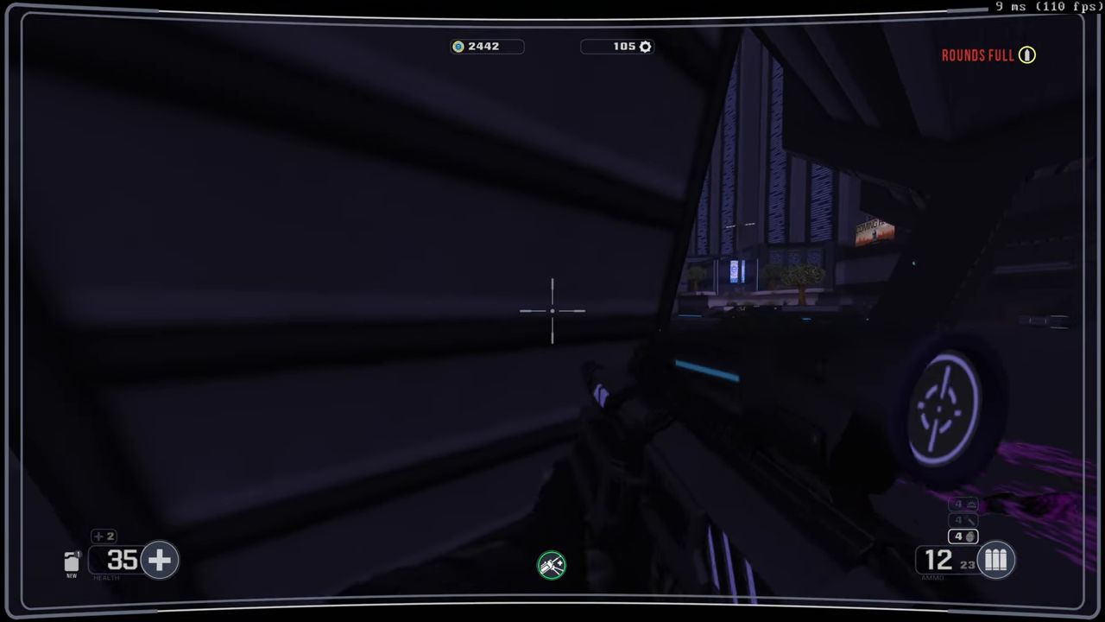
right_click(552, 311)
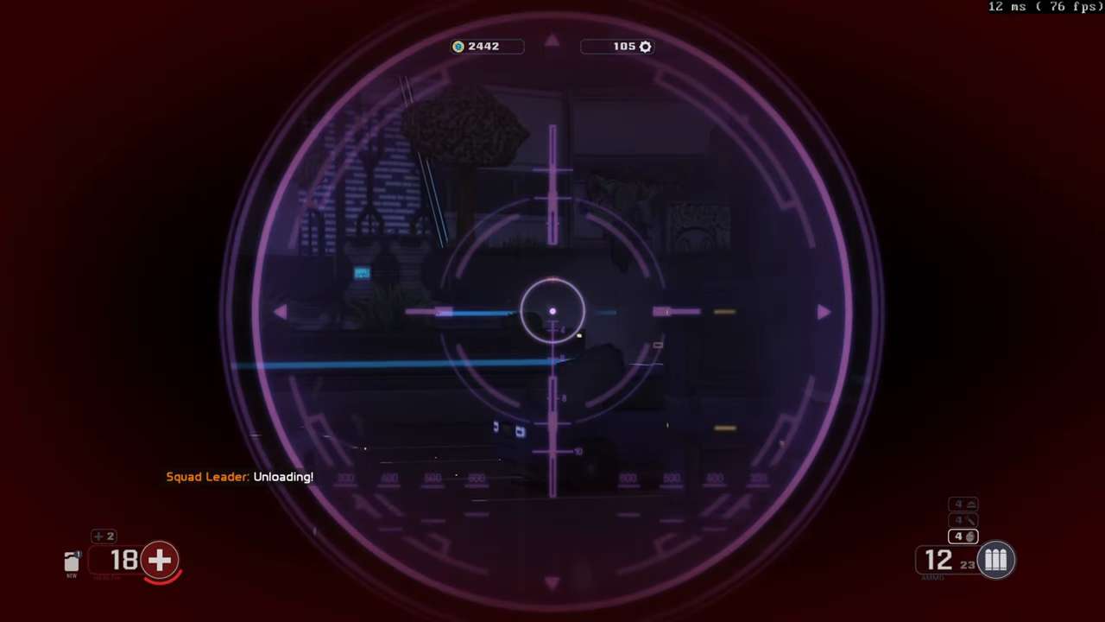
left_click(553, 311)
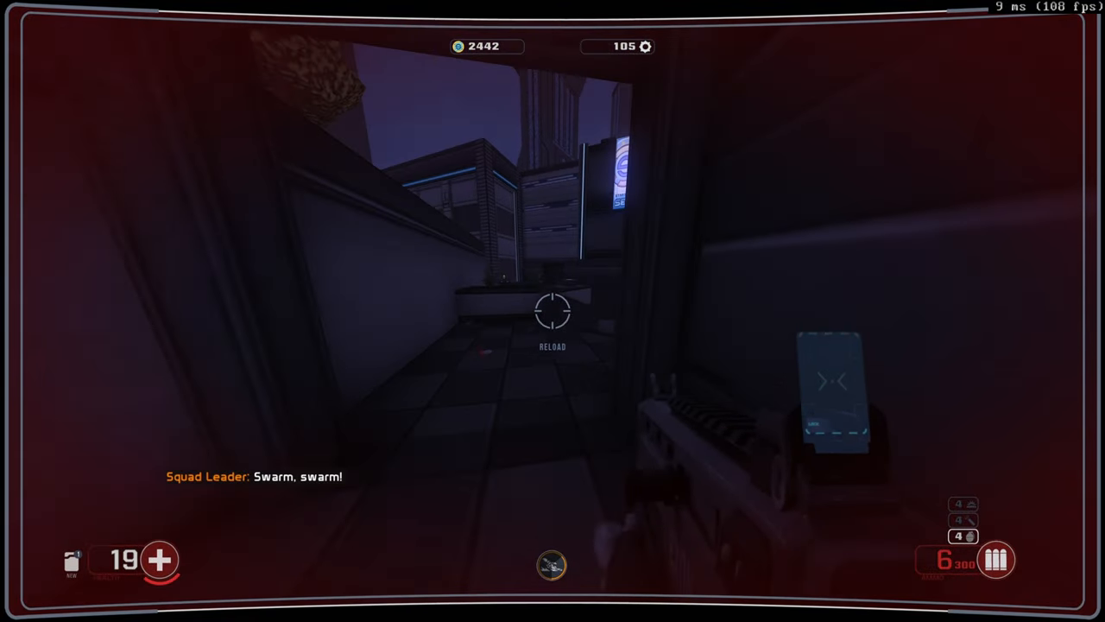
Fire down the alley at the remaining squad
left_click(553, 311)
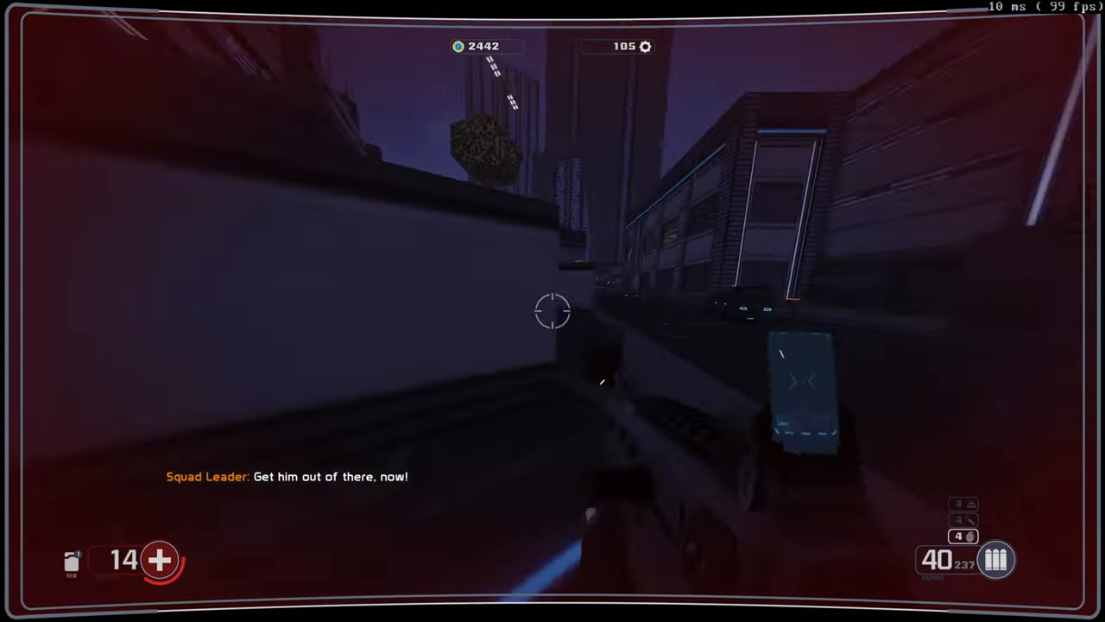
left_click(552, 311)
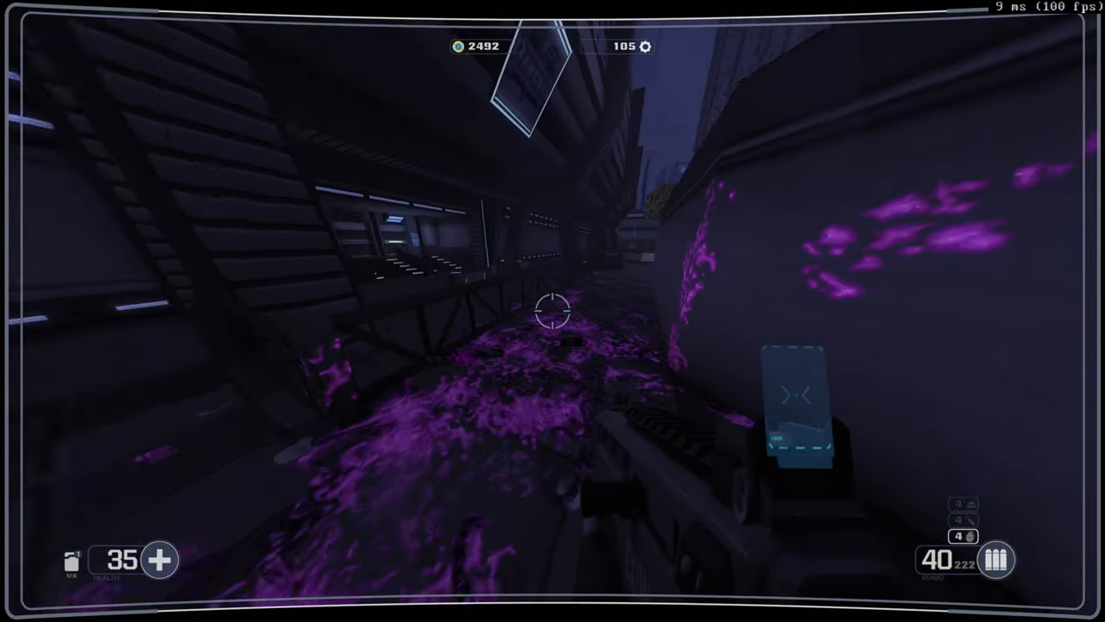
mouse_move(553, 311)
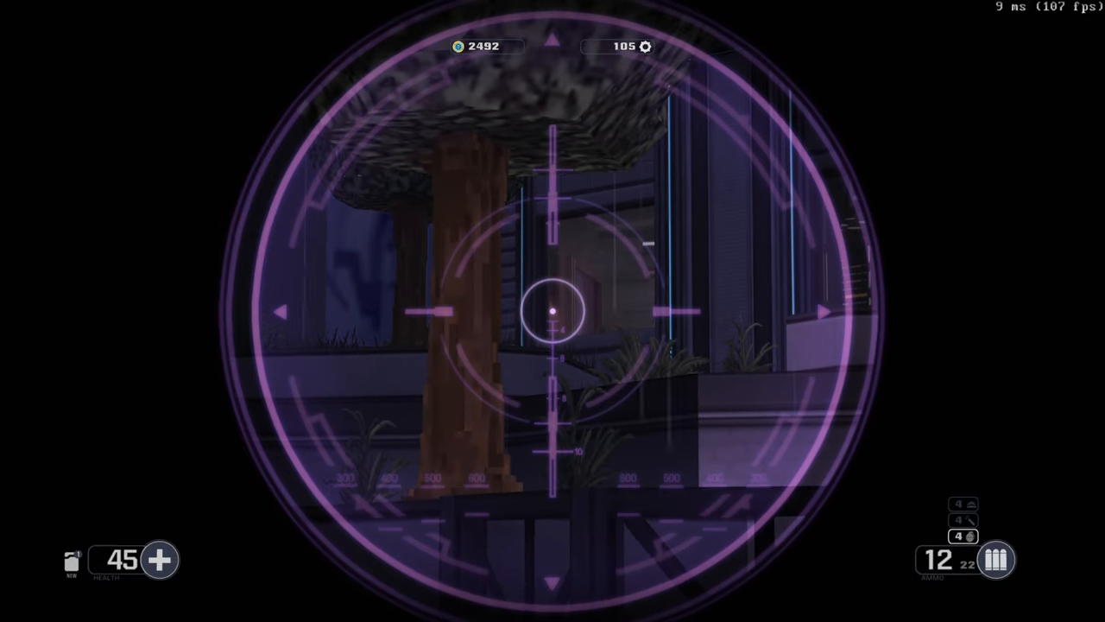
Snipe the target near the tree with scoped follow-up shots
left_click(552, 311)
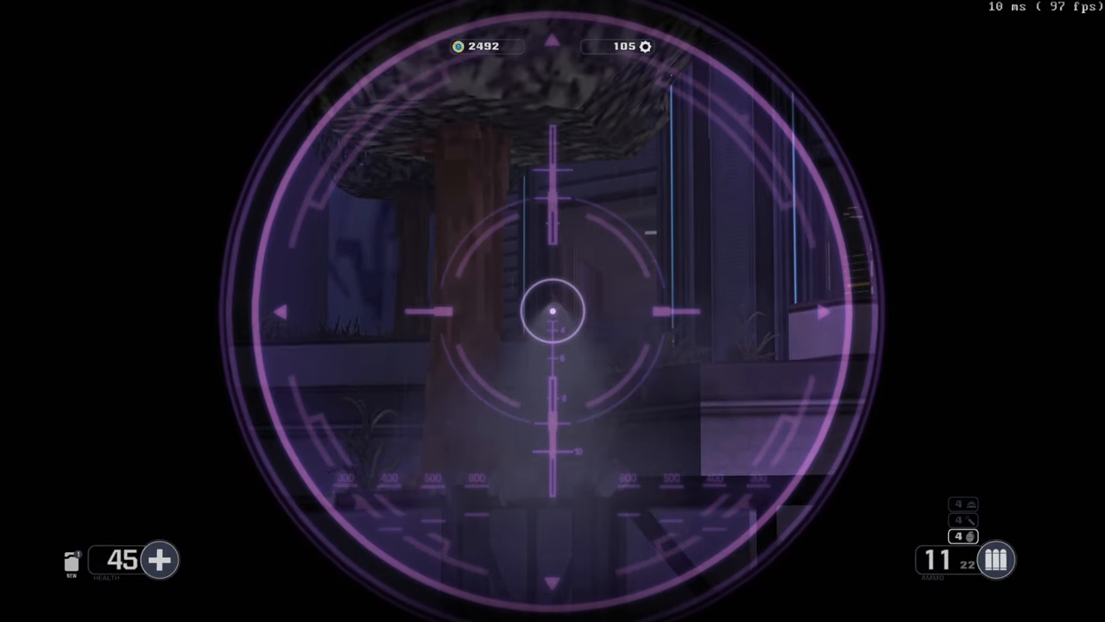
left_click(553, 311)
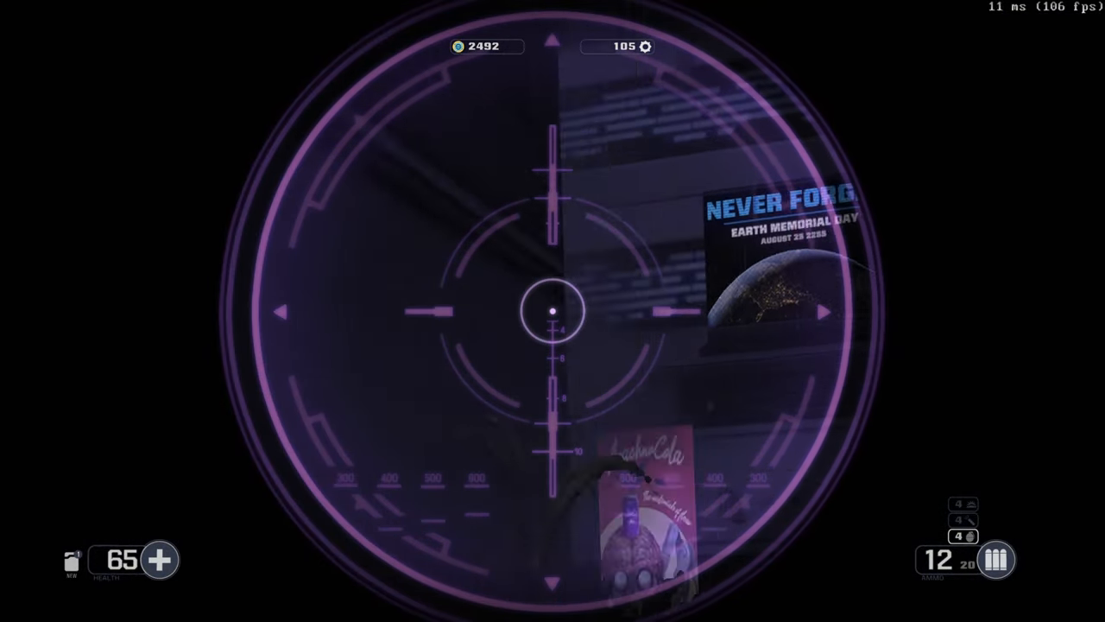
left_click(553, 311)
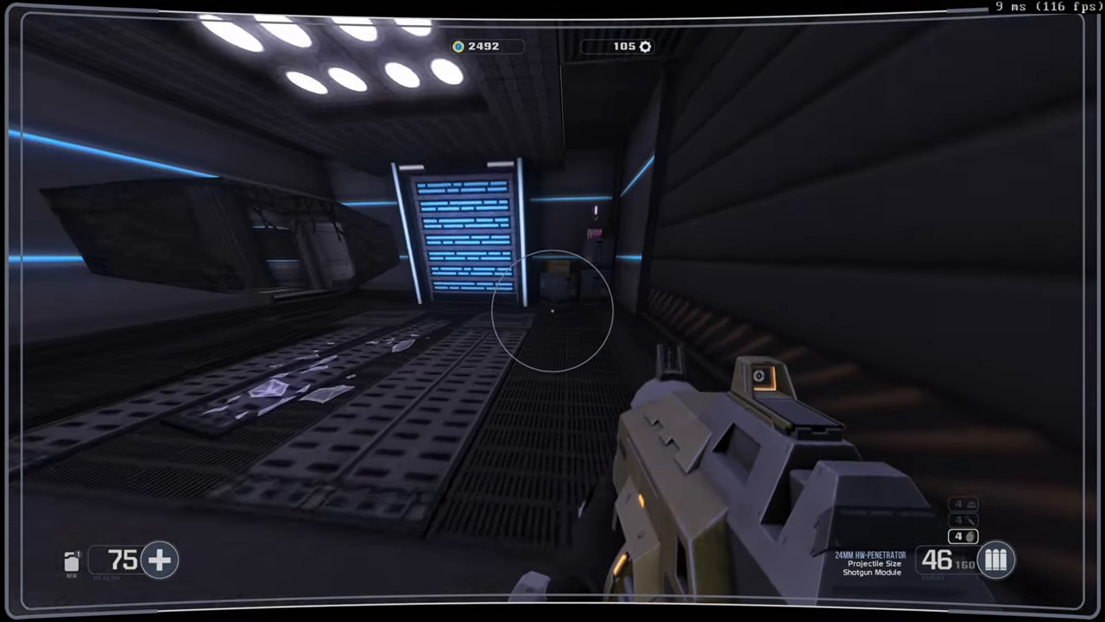
Check the objectives overlay, then fire a sniper shot at the distant enemy
key("tab")
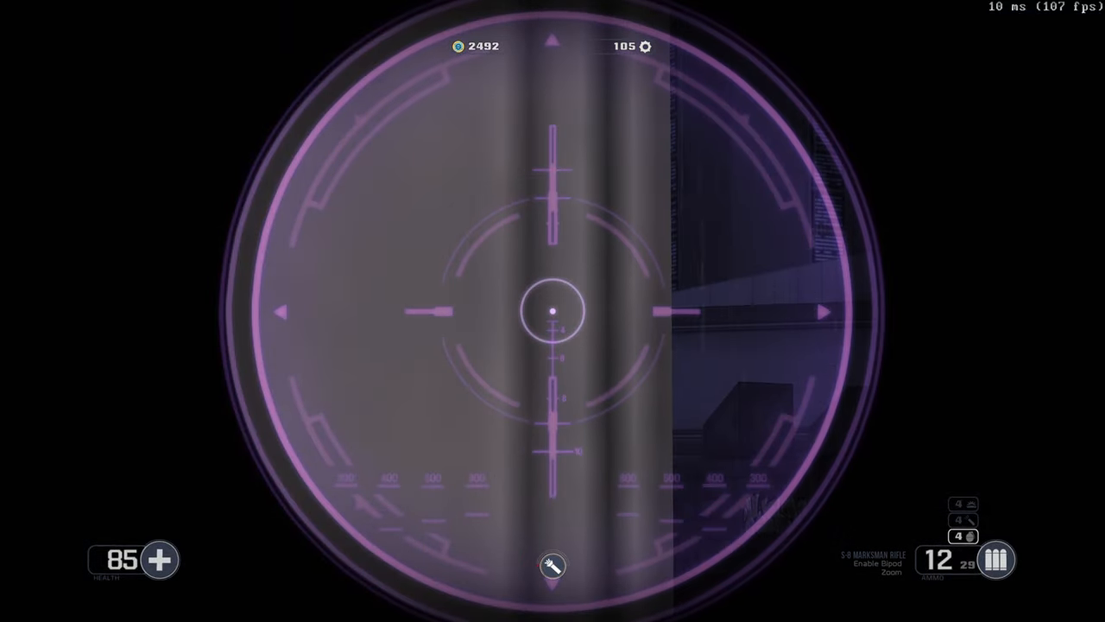
left_click(552, 310)
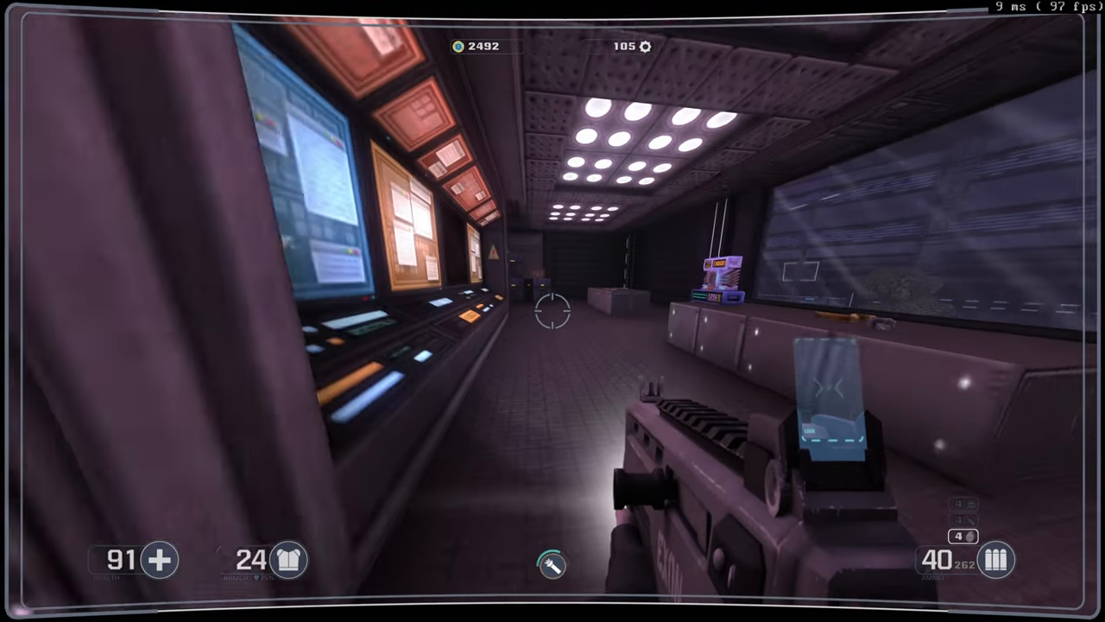
Move down the corridor and grab the Tornado Spray pickup
left_click(552, 311)
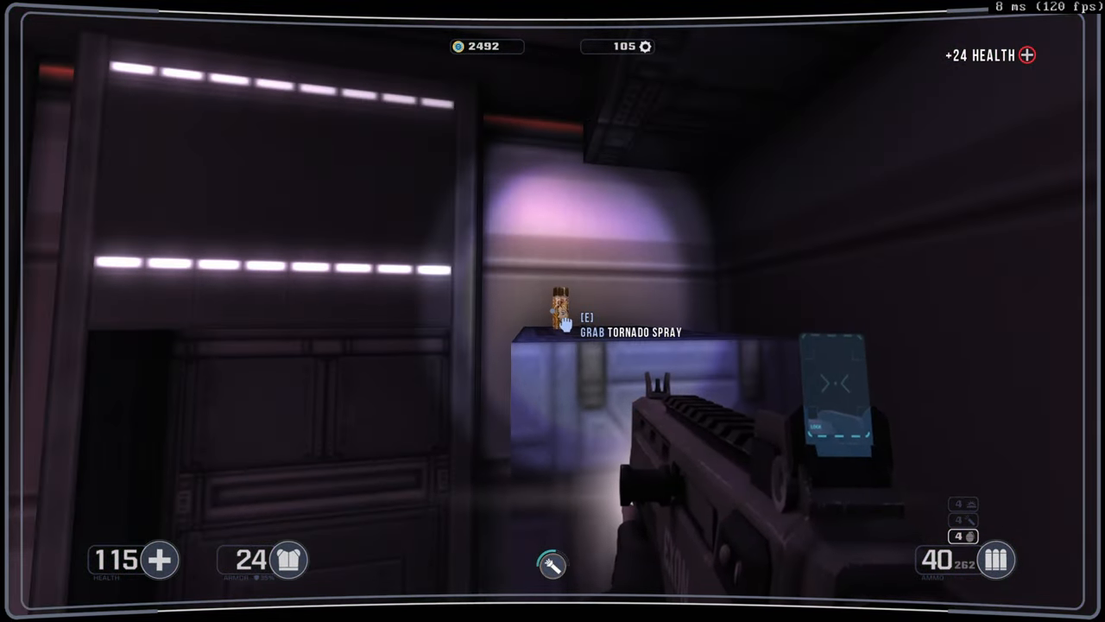
key("e")
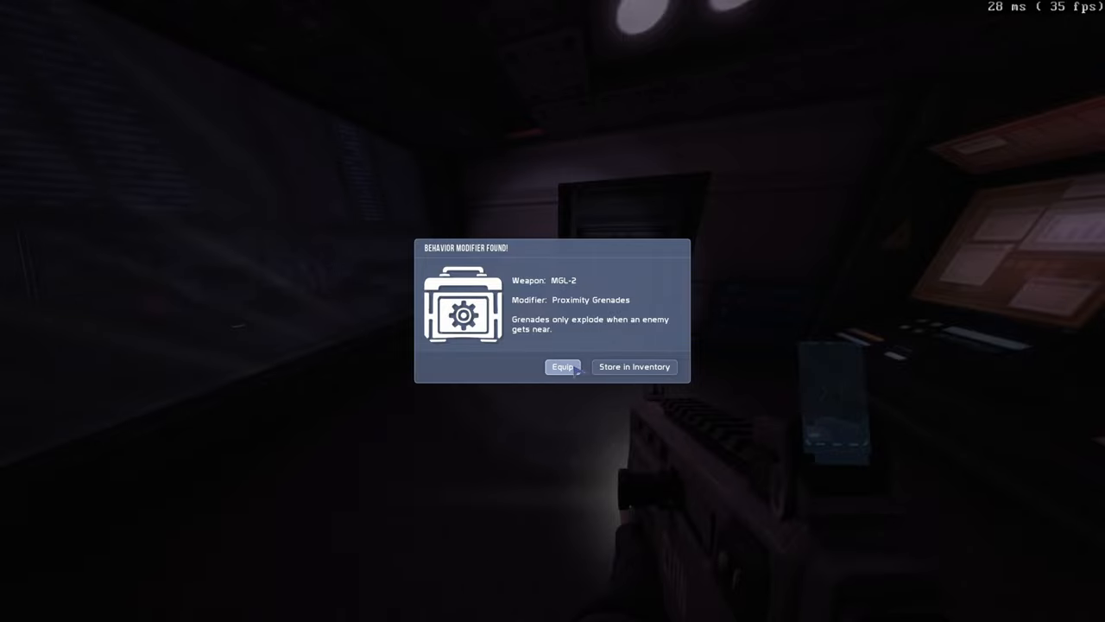
Equip the Proximity Grenades behavior modifier from the cabinet
left_click(563, 366)
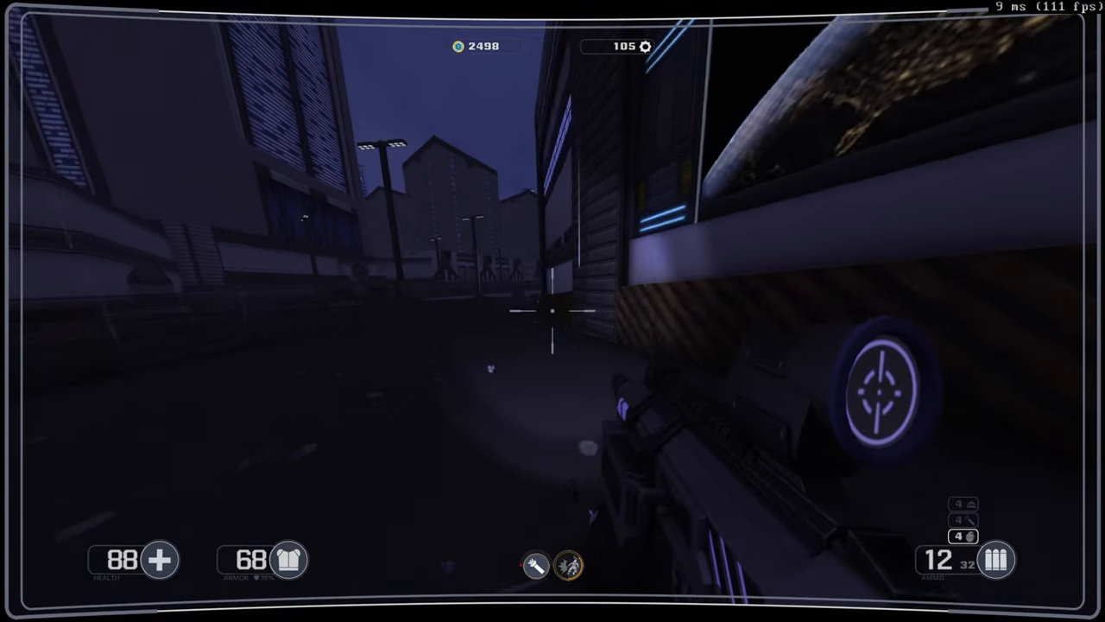
Scope in, fire one shot down the night street, and lower the scope
right_click(553, 311)
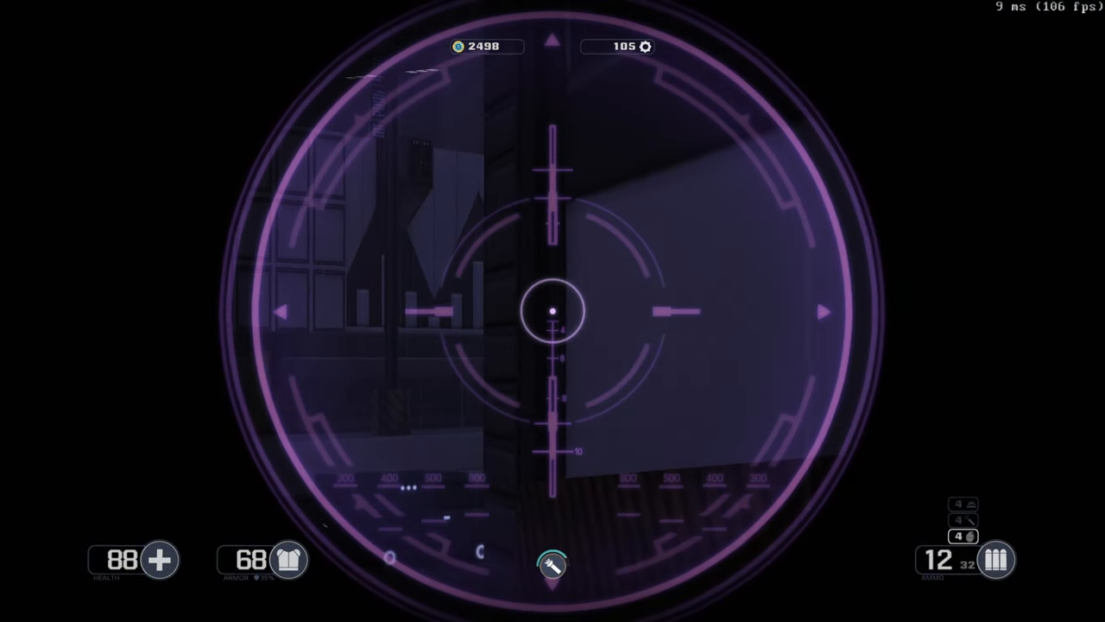
left_click(553, 311)
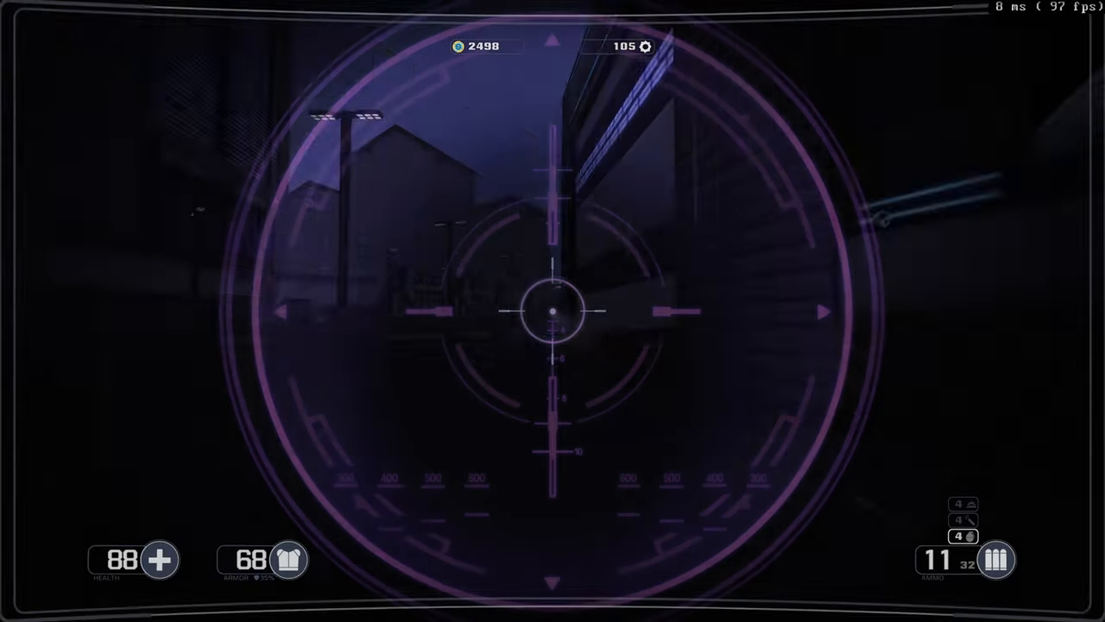
right_click(552, 311)
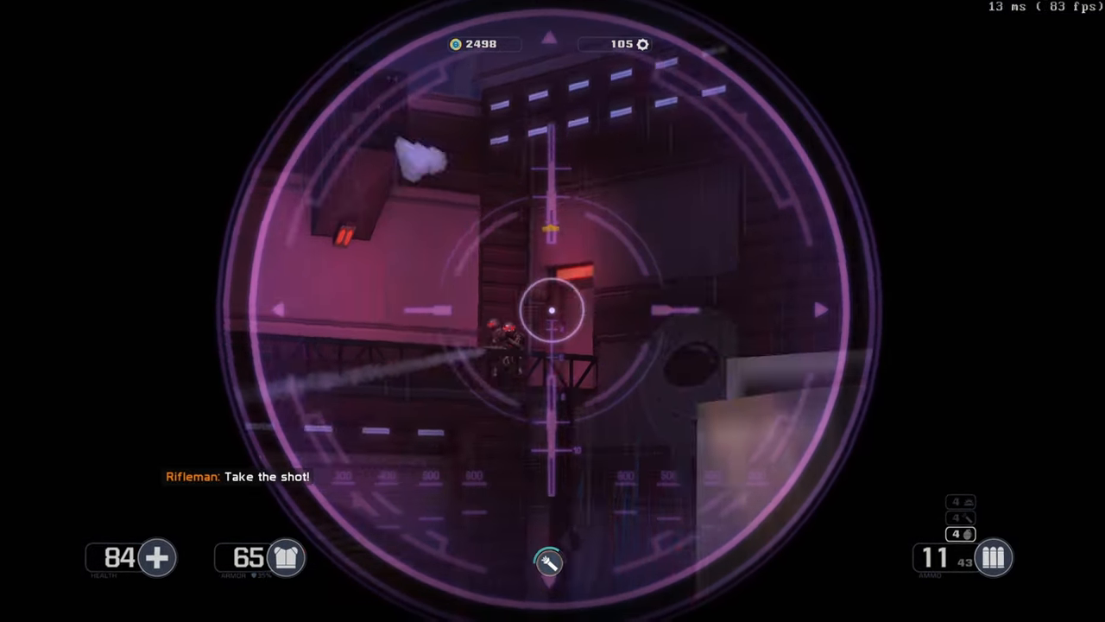
Shoot the riflemen on the catwalks and walkway with scoped shots
left_click(552, 311)
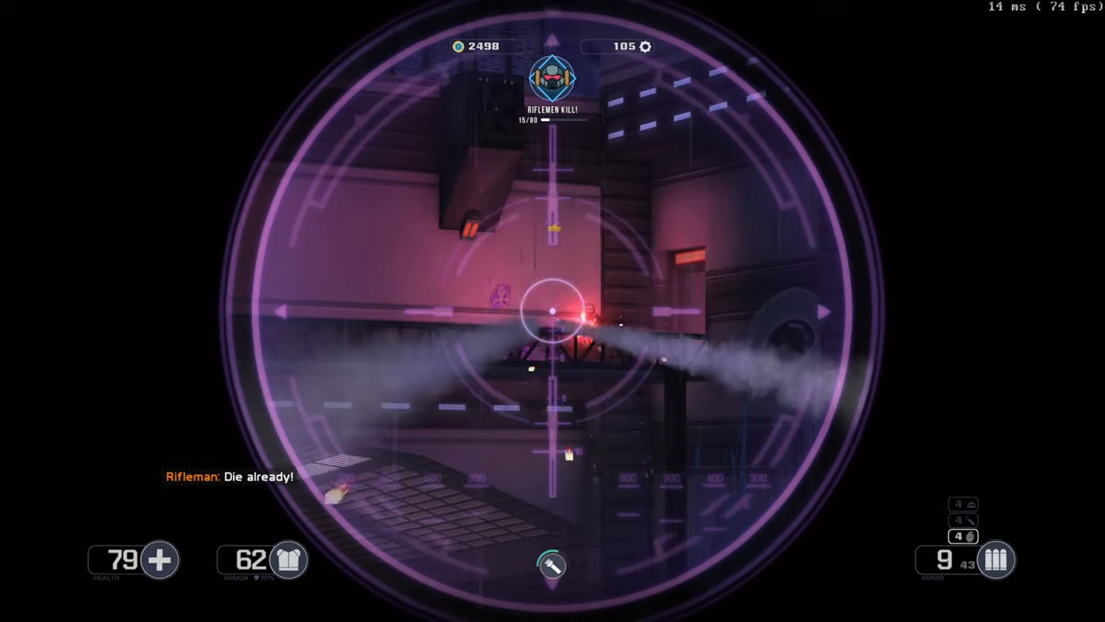
left_click(552, 310)
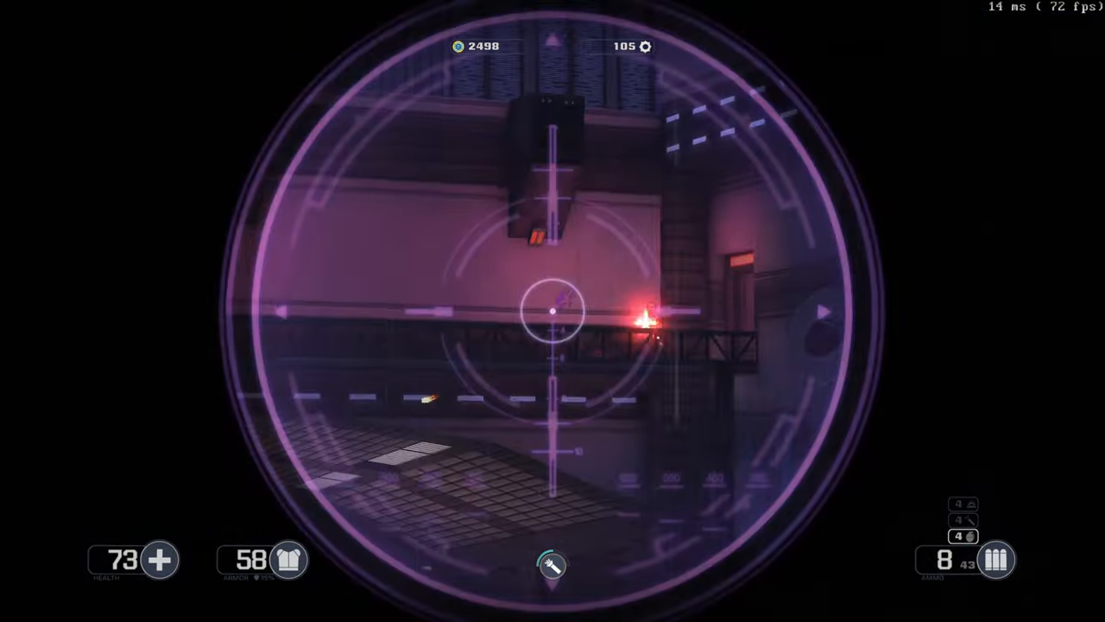
left_click(553, 311)
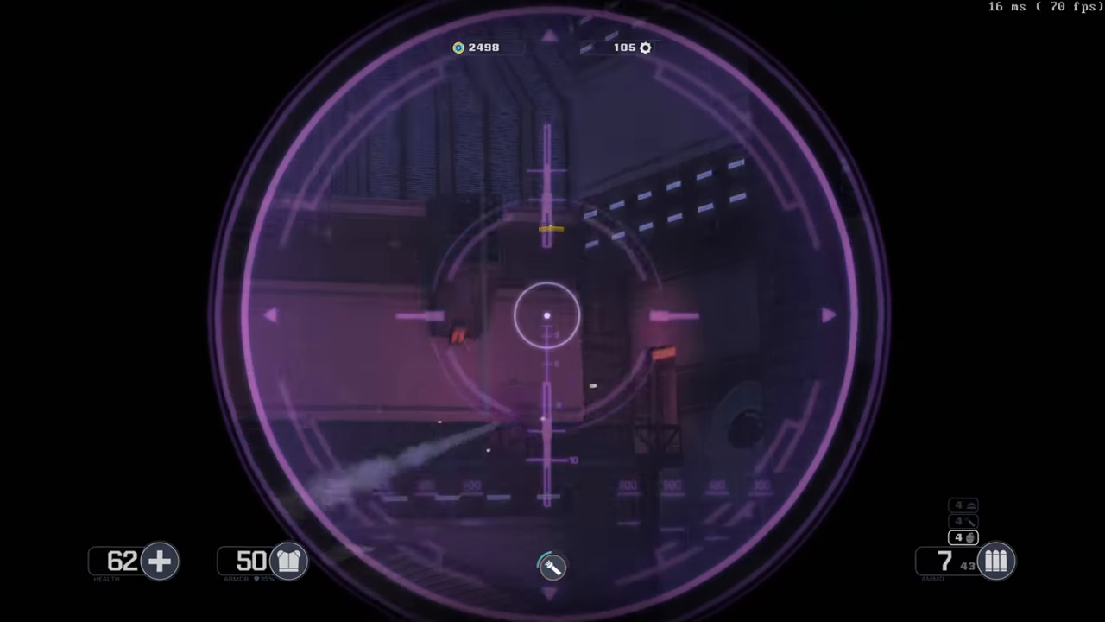
left_click(553, 311)
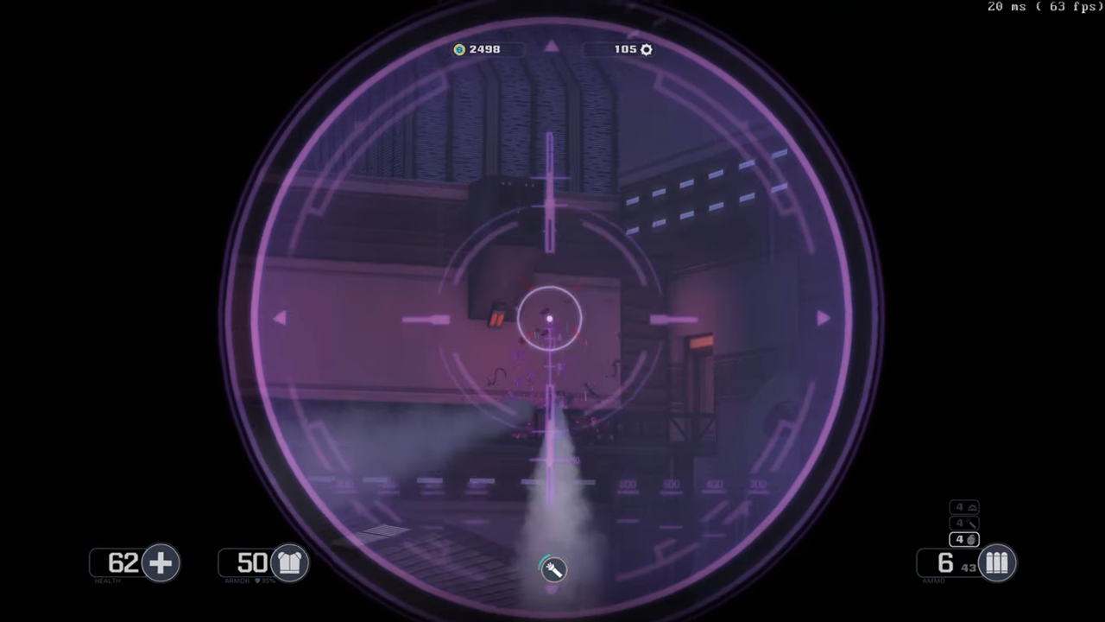
left_click(553, 311)
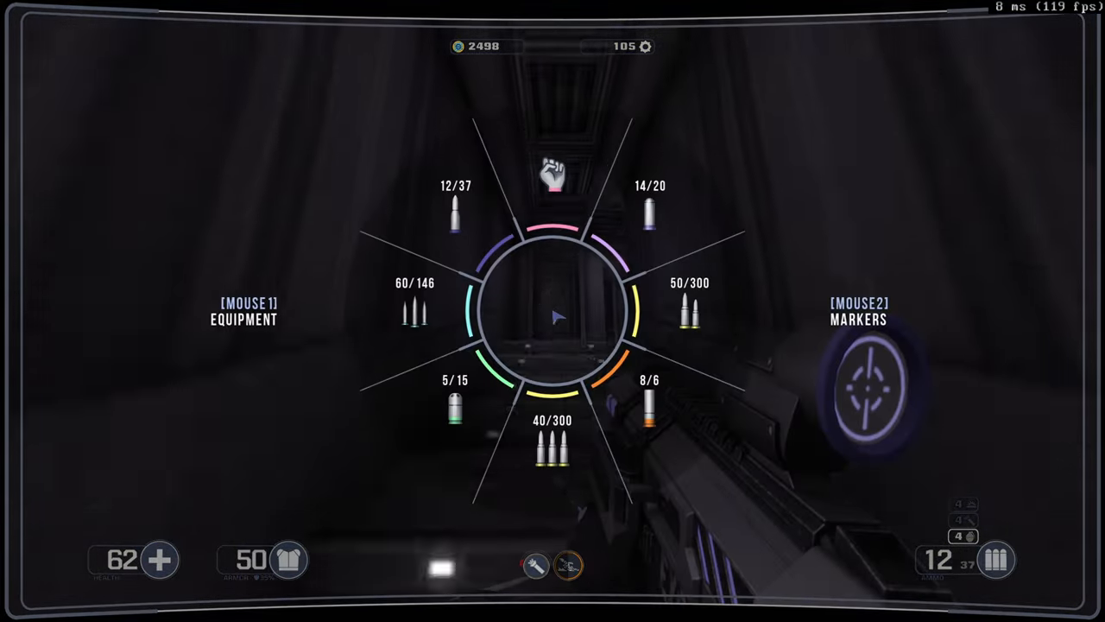
Swap the sniper rifle for another weapon on the weapon wheel
left_click(415, 303)
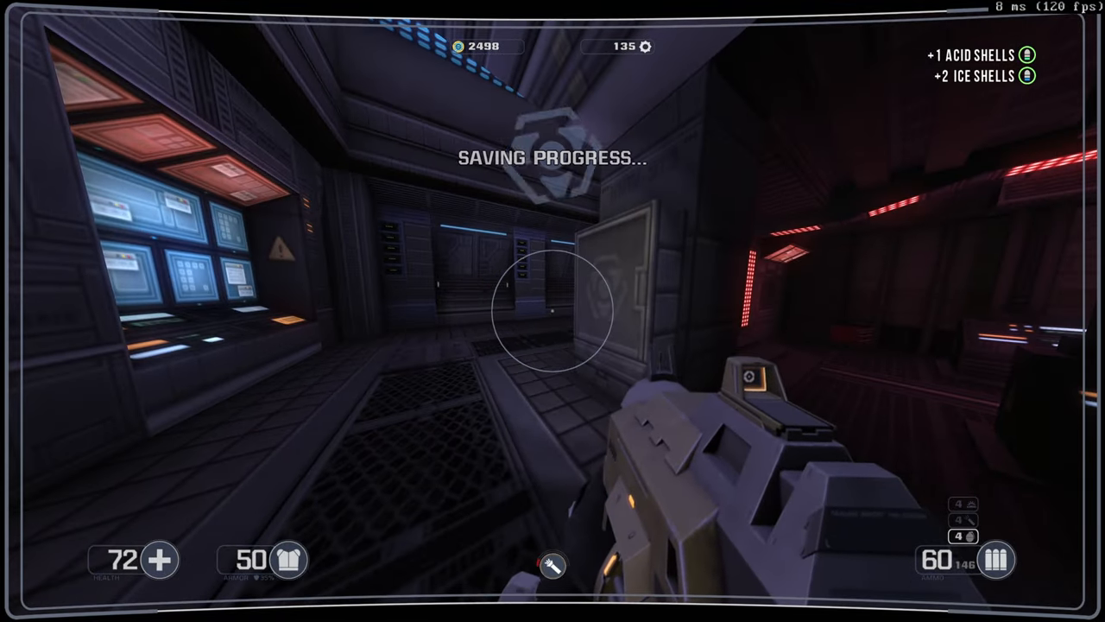
mouse_move(552, 311)
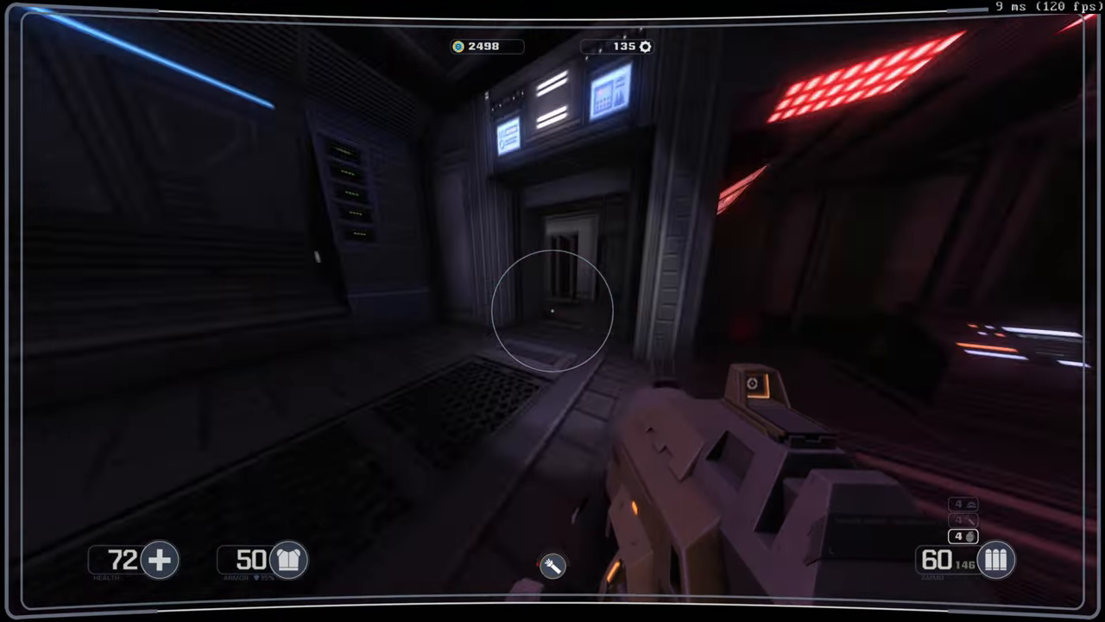
mouse_move(553, 311)
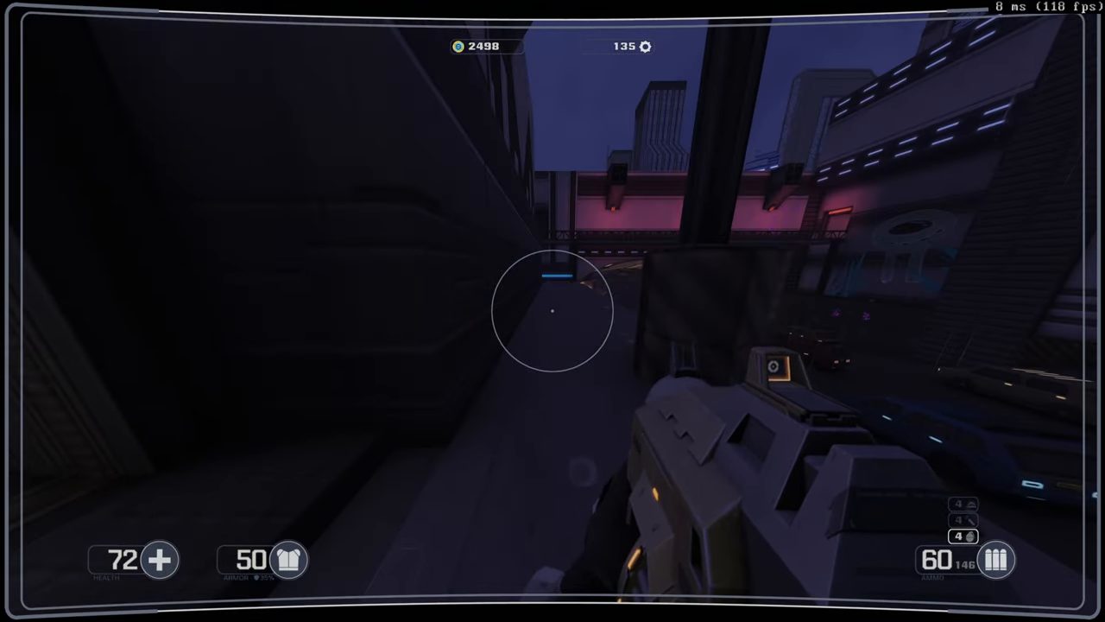
mouse_move(553, 311)
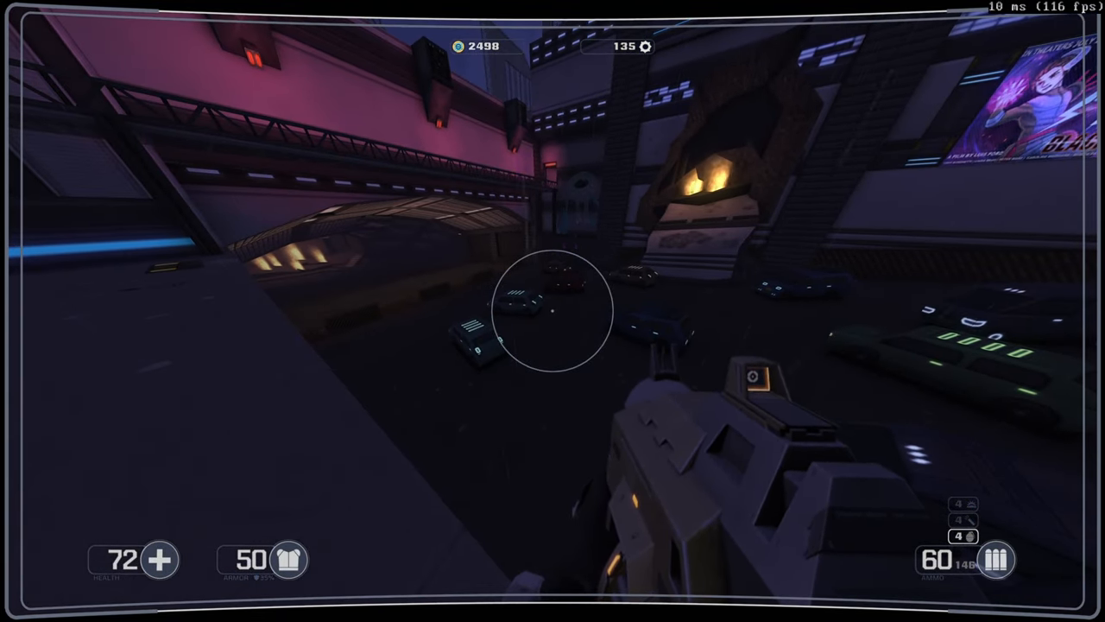